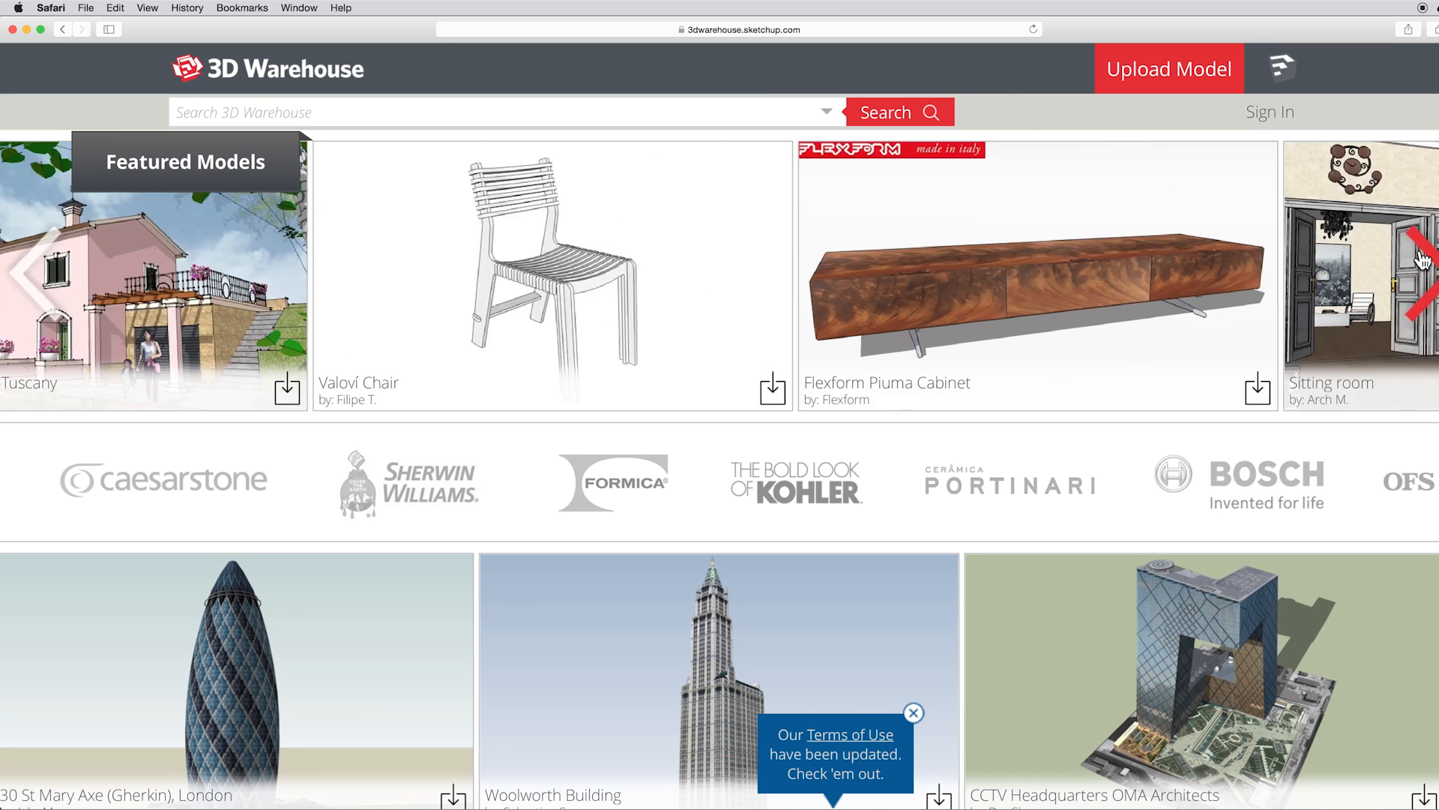
{"action": "left_click", "coordinate": [1422, 253]}
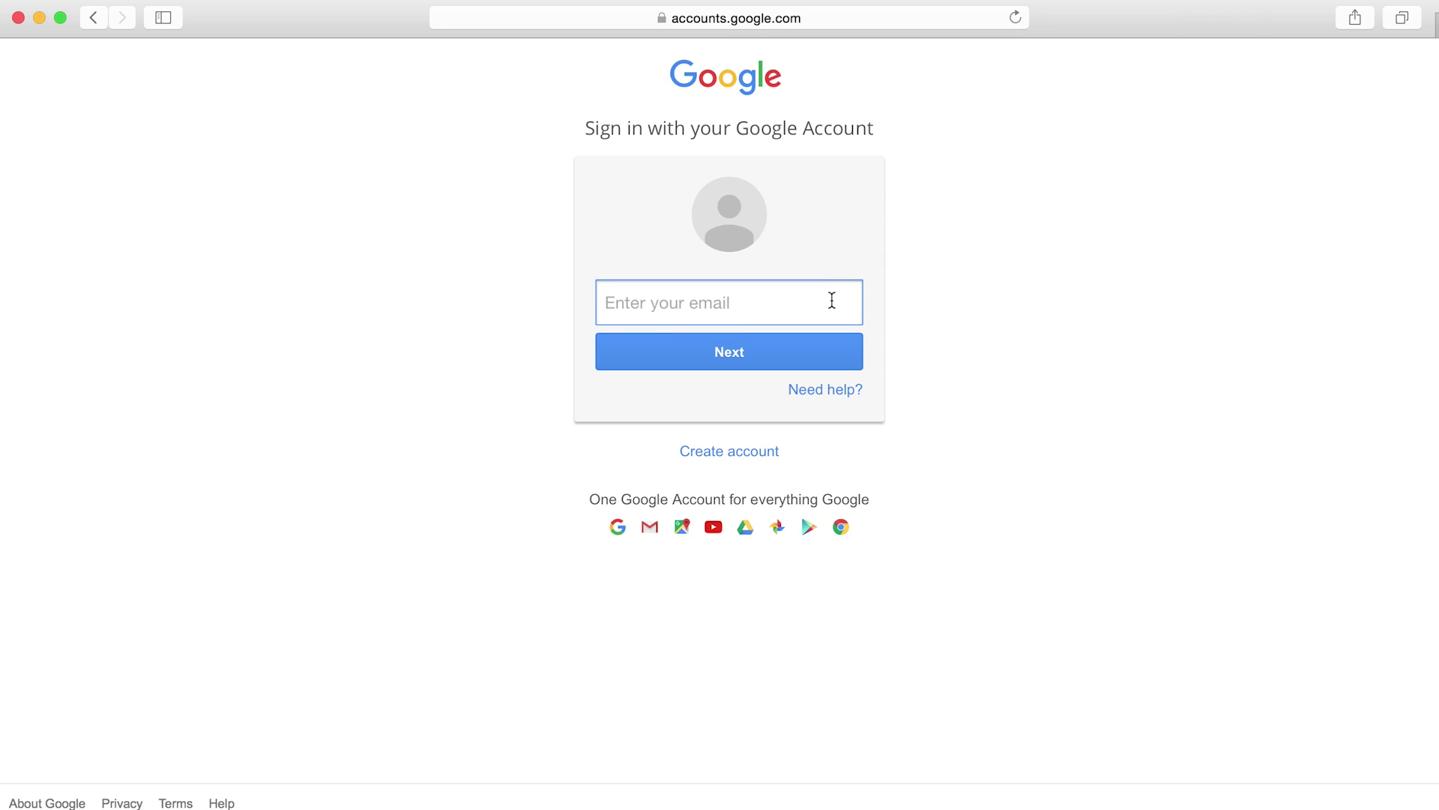
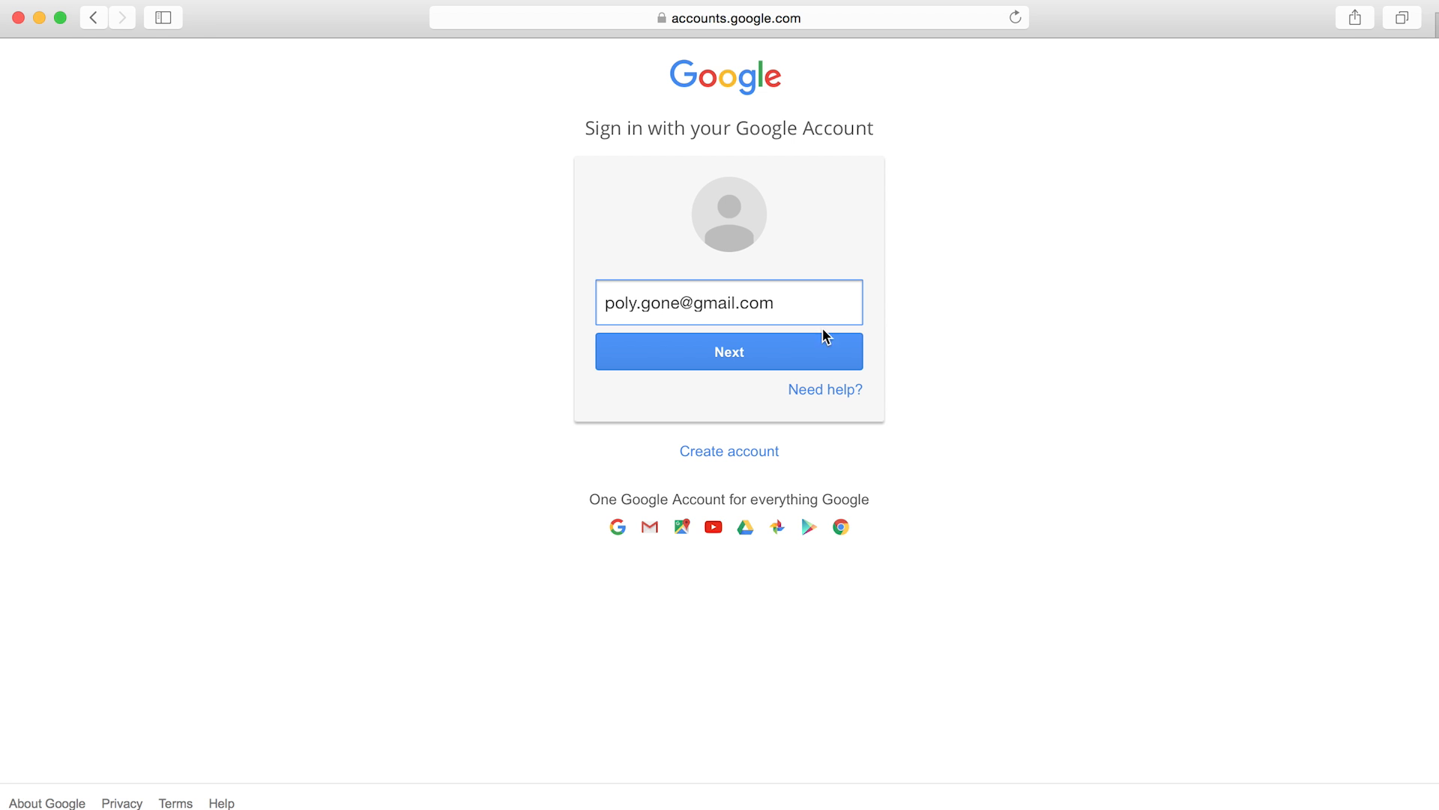
{"action": "left_click", "coordinate": [728, 351]}
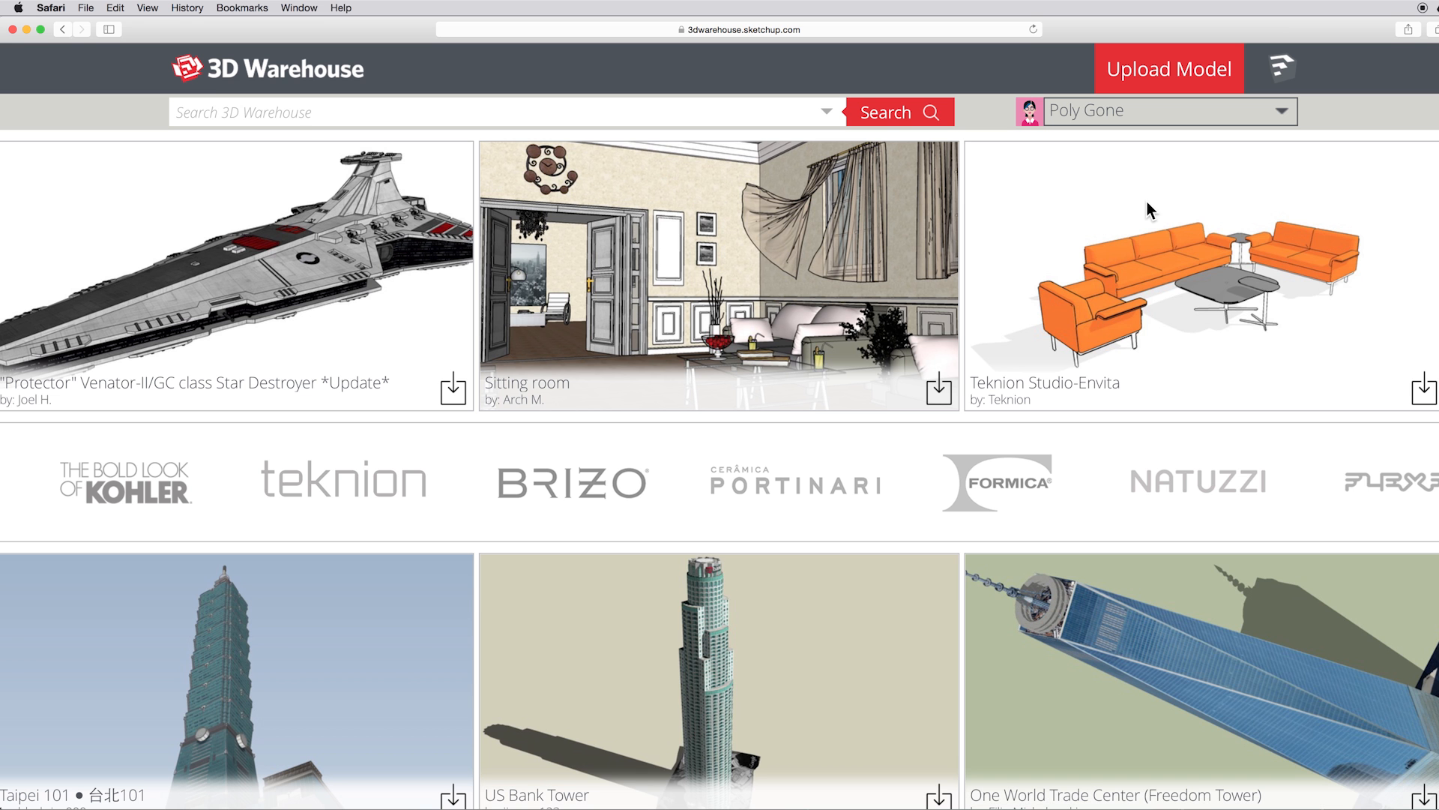
{"action": "mouse_move", "coordinate": [1142, 116]}
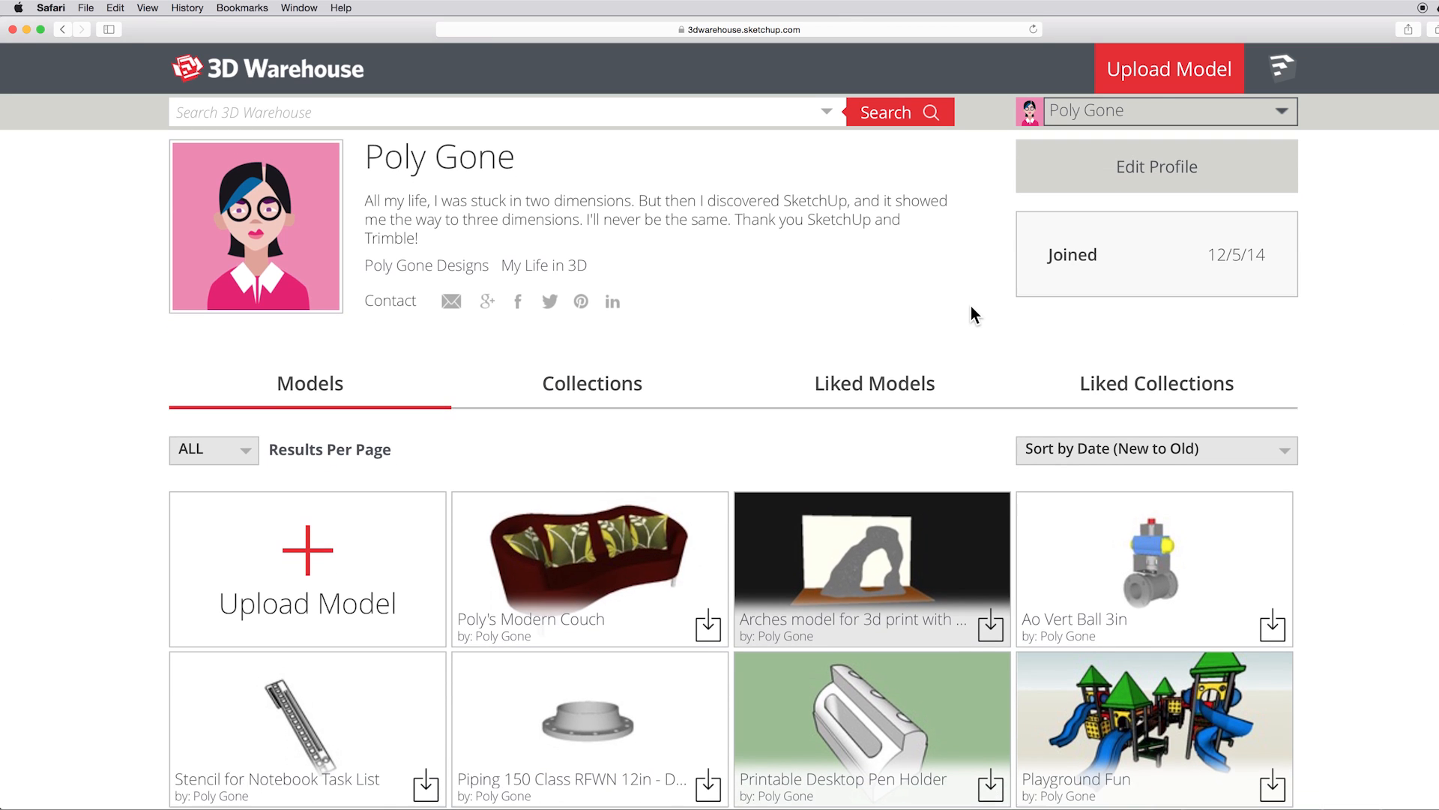
Open the edit form of the Playground Fun model from the profile
{"action": "scroll", "scroll_direction": "down", "scroll_amount": 3}
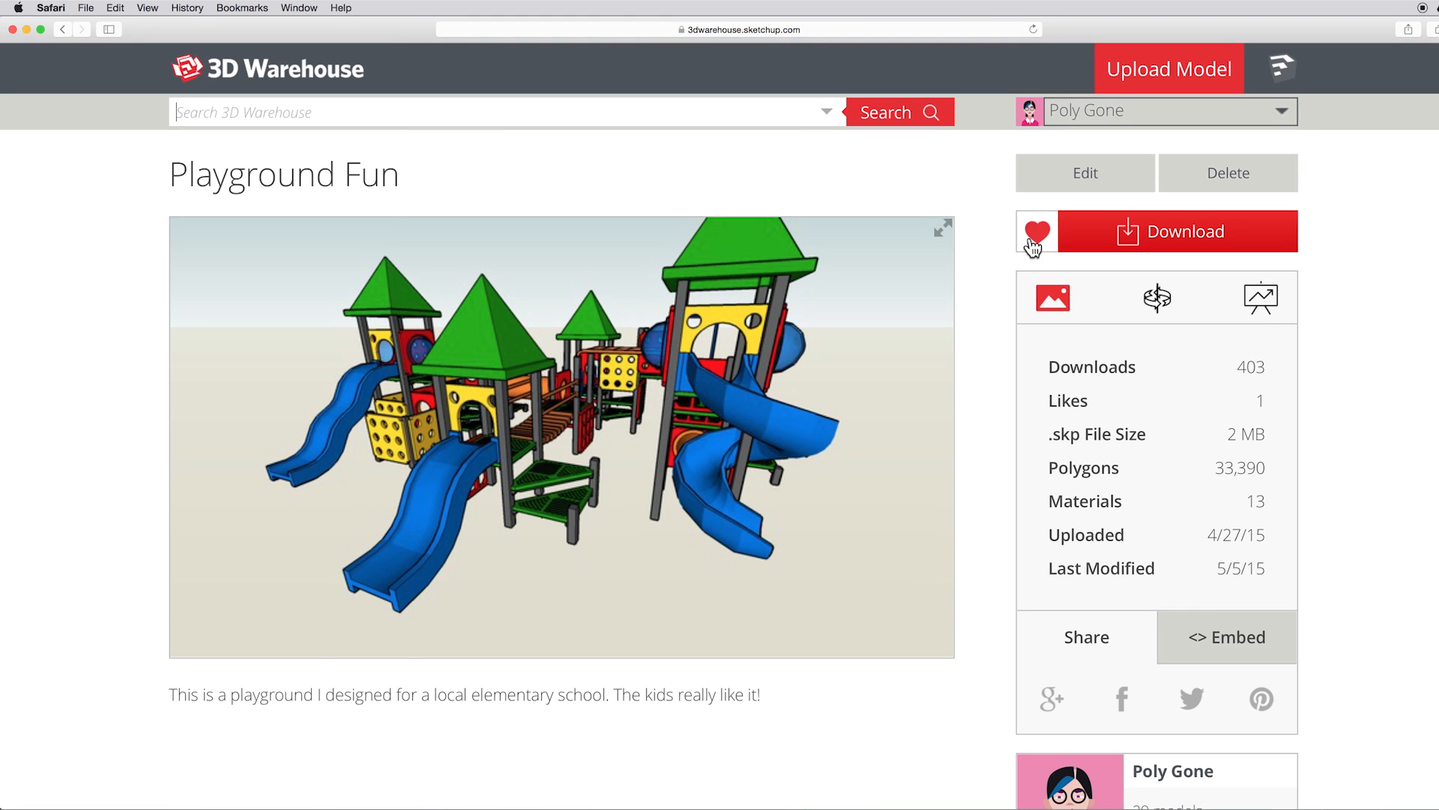
{"action": "left_click", "coordinate": [1085, 174]}
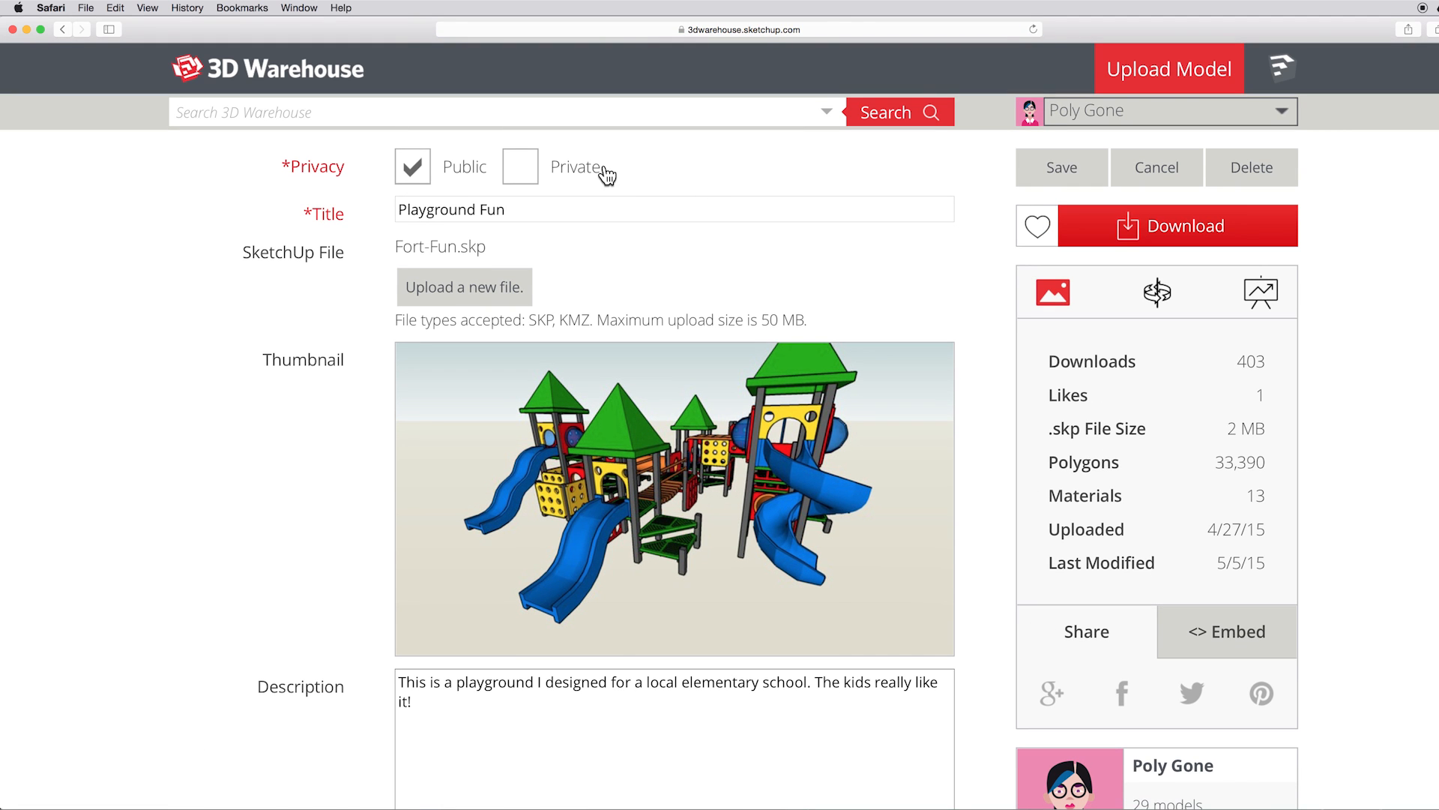
{"action": "scroll", "scroll_direction": "down", "scroll_amount": 3}
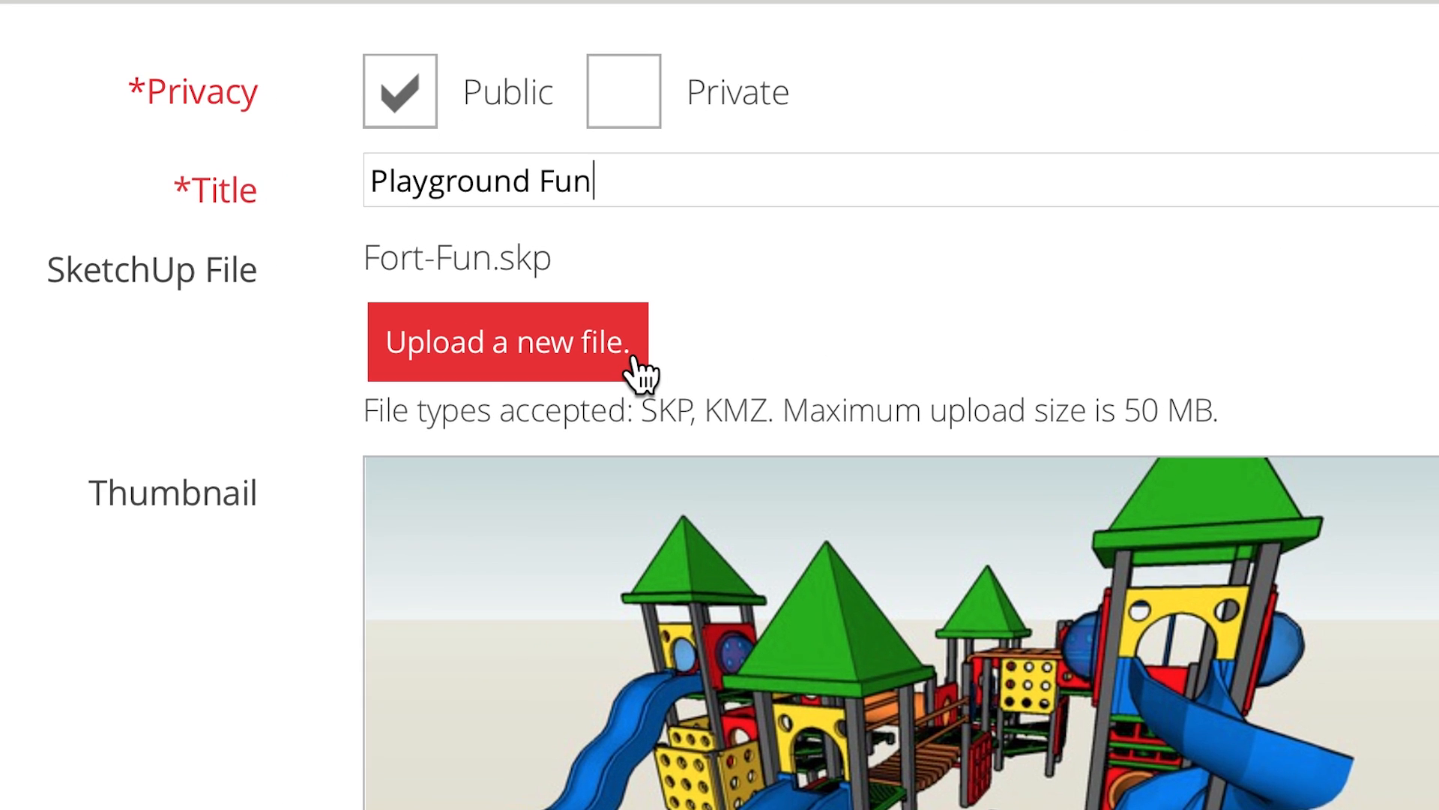
Replace Playground Fun's file with Fort-Fun-2.skp from the Desktop and save the model
{"action": "left_click", "coordinate": [508, 341]}
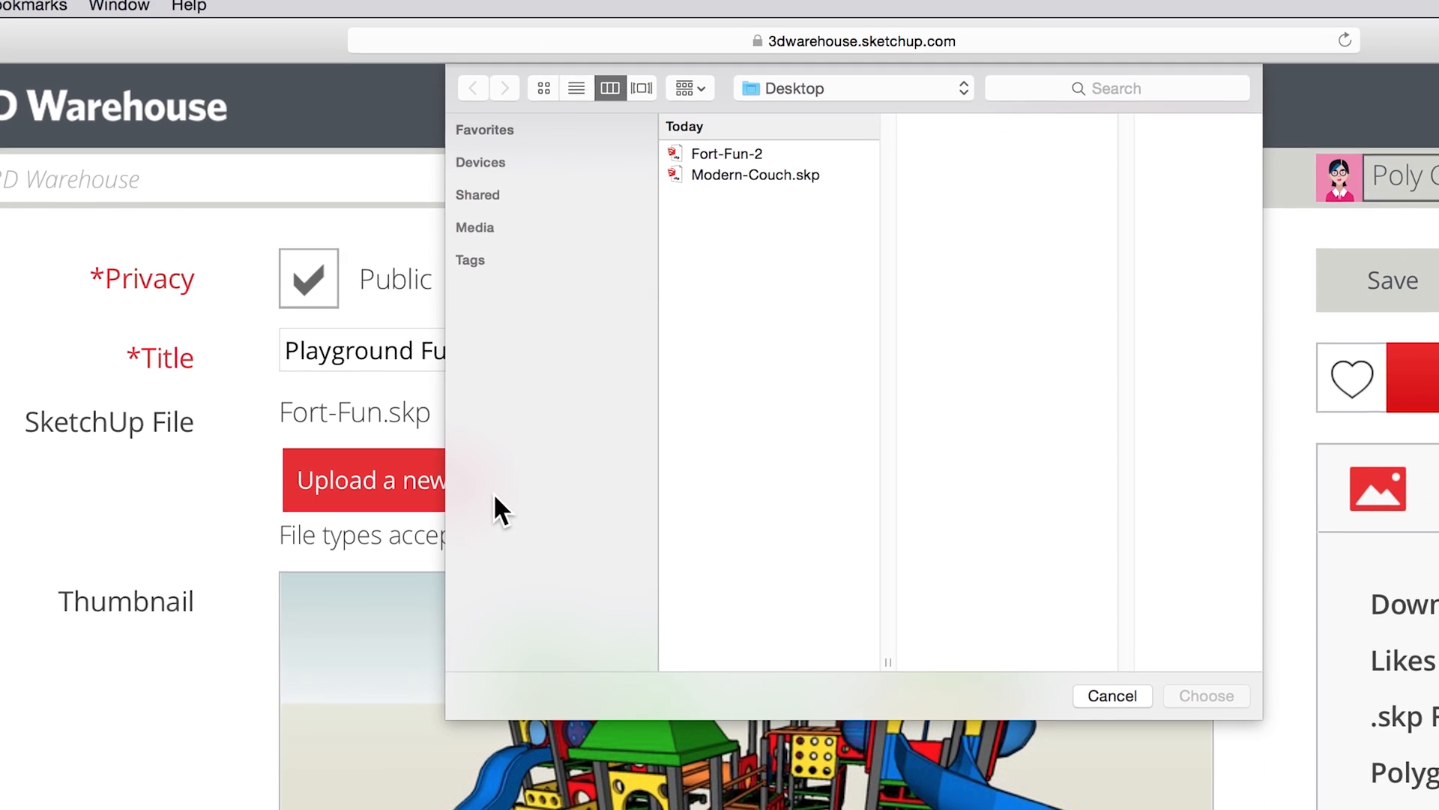
{"action": "left_click", "coordinate": [726, 154]}
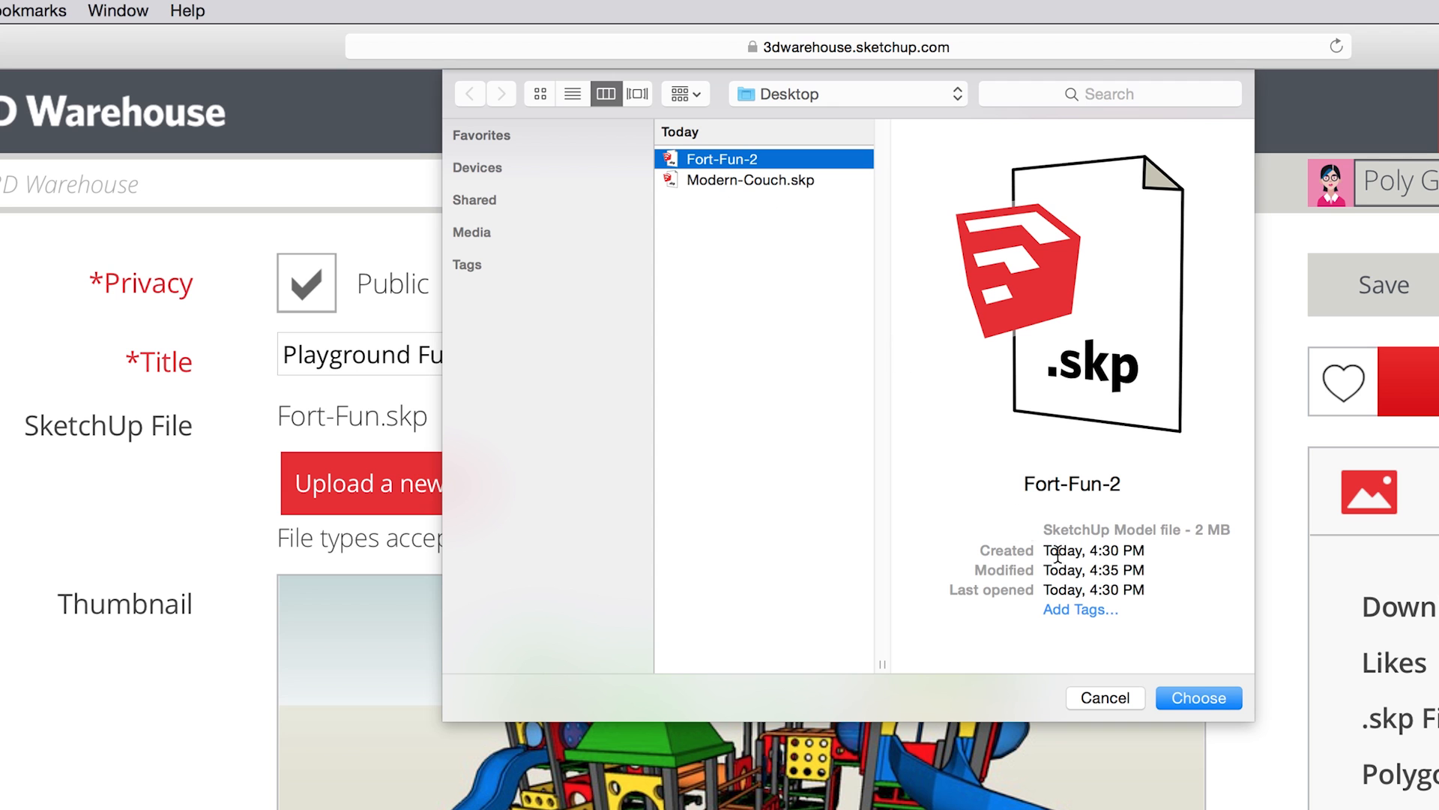
{"action": "left_click", "coordinate": [1199, 697]}
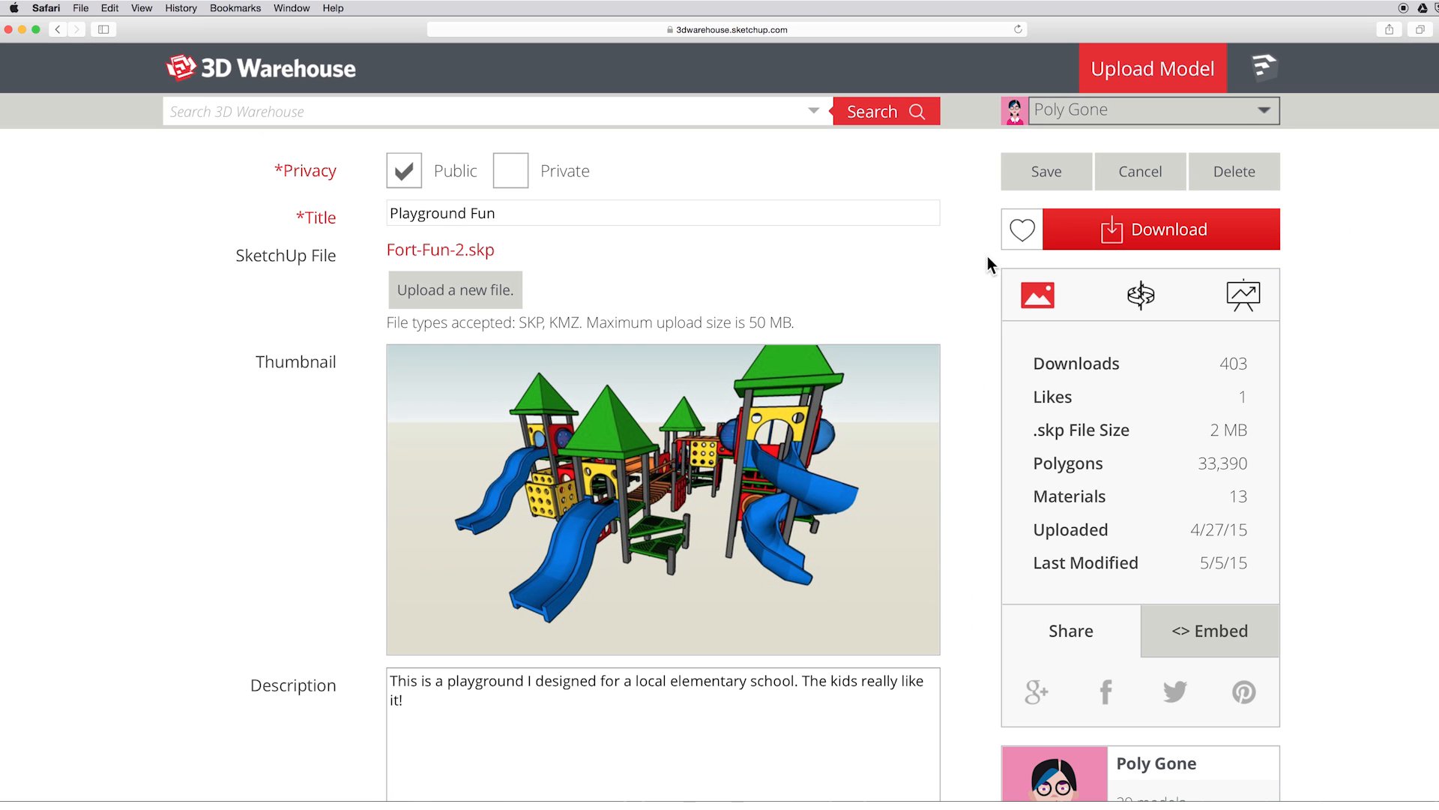
{"action": "left_click", "coordinate": [1047, 172]}
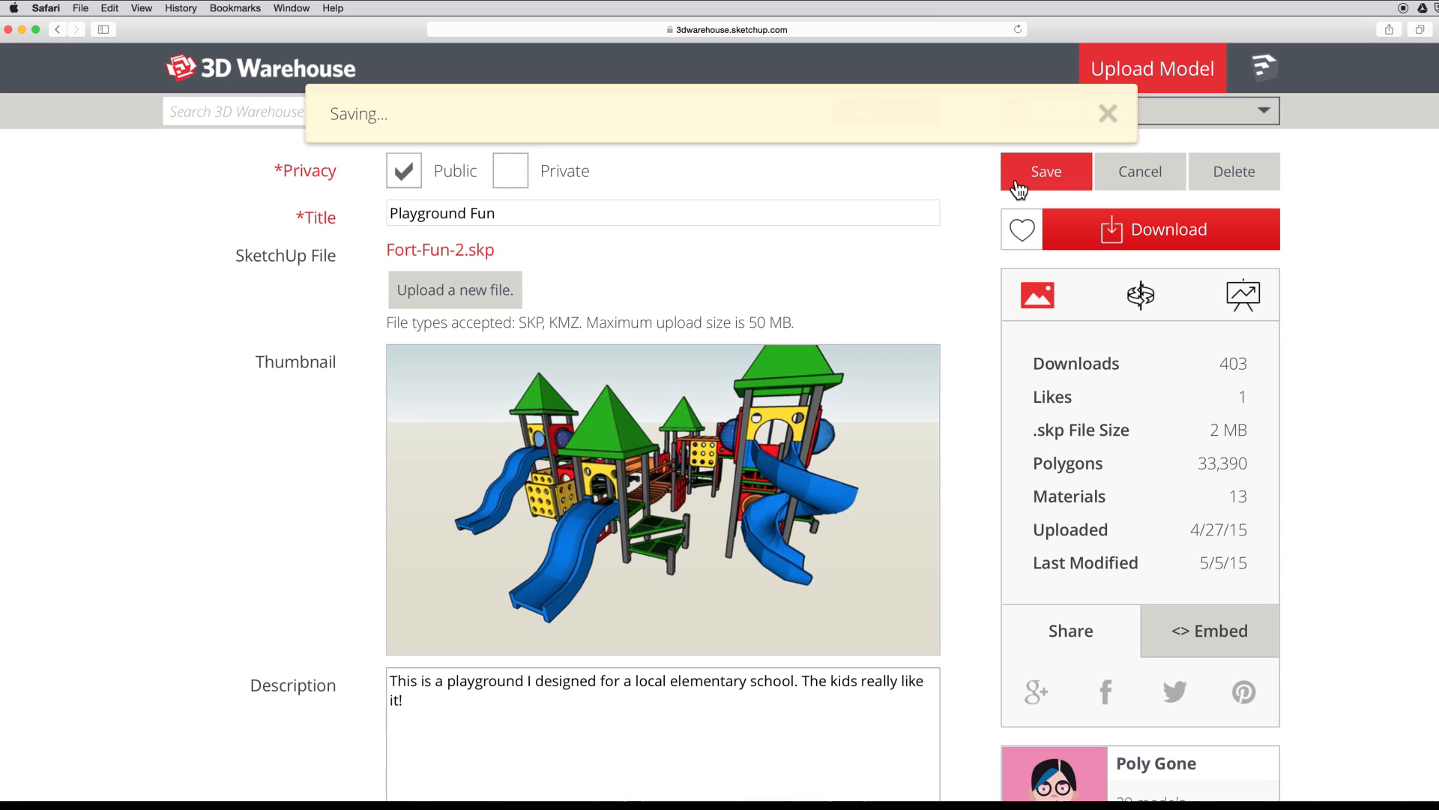
{"action": "left_click", "coordinate": [1047, 172]}
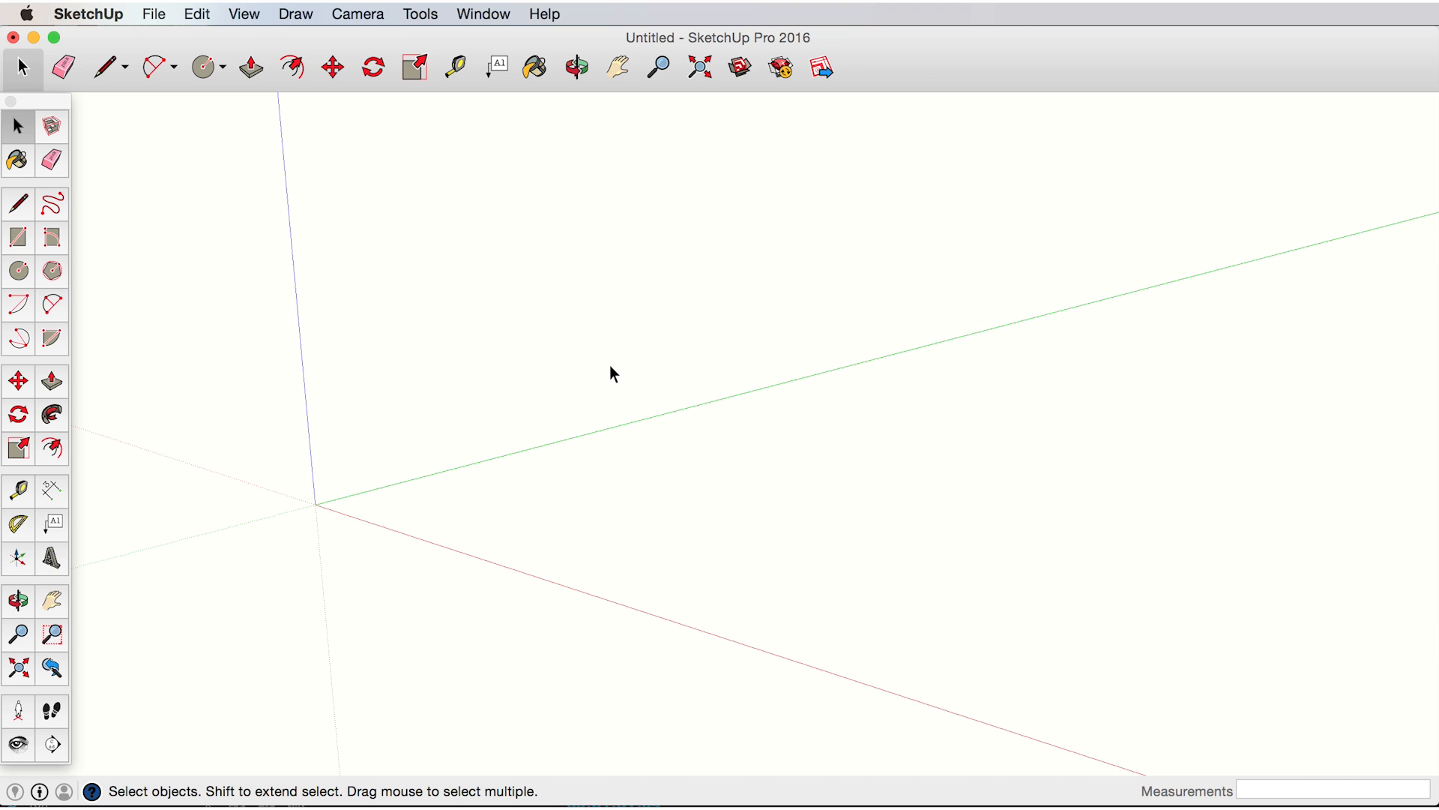
{"action": "mouse_move", "coordinate": [613, 370]}
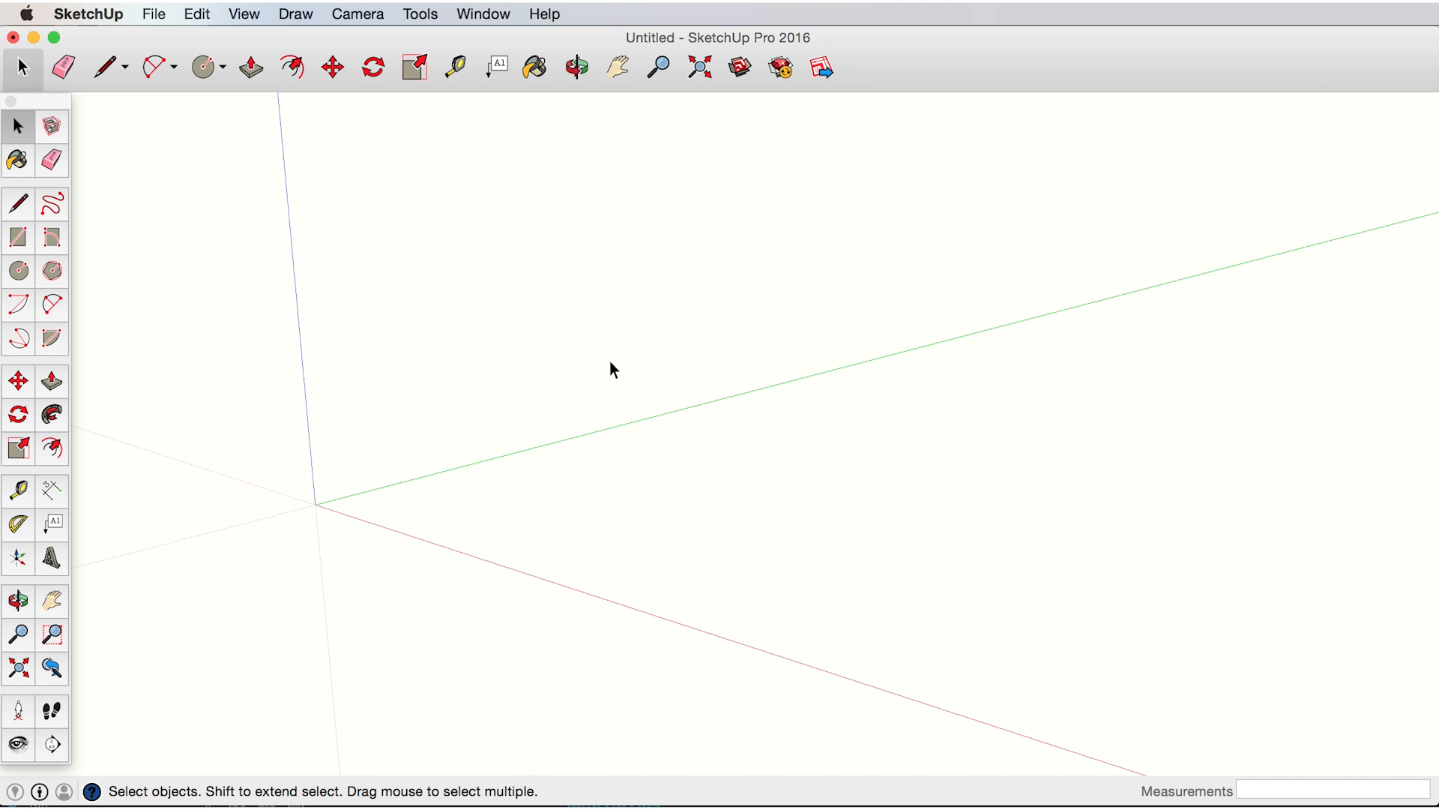
{"action": "mouse_move", "coordinate": [794, 416]}
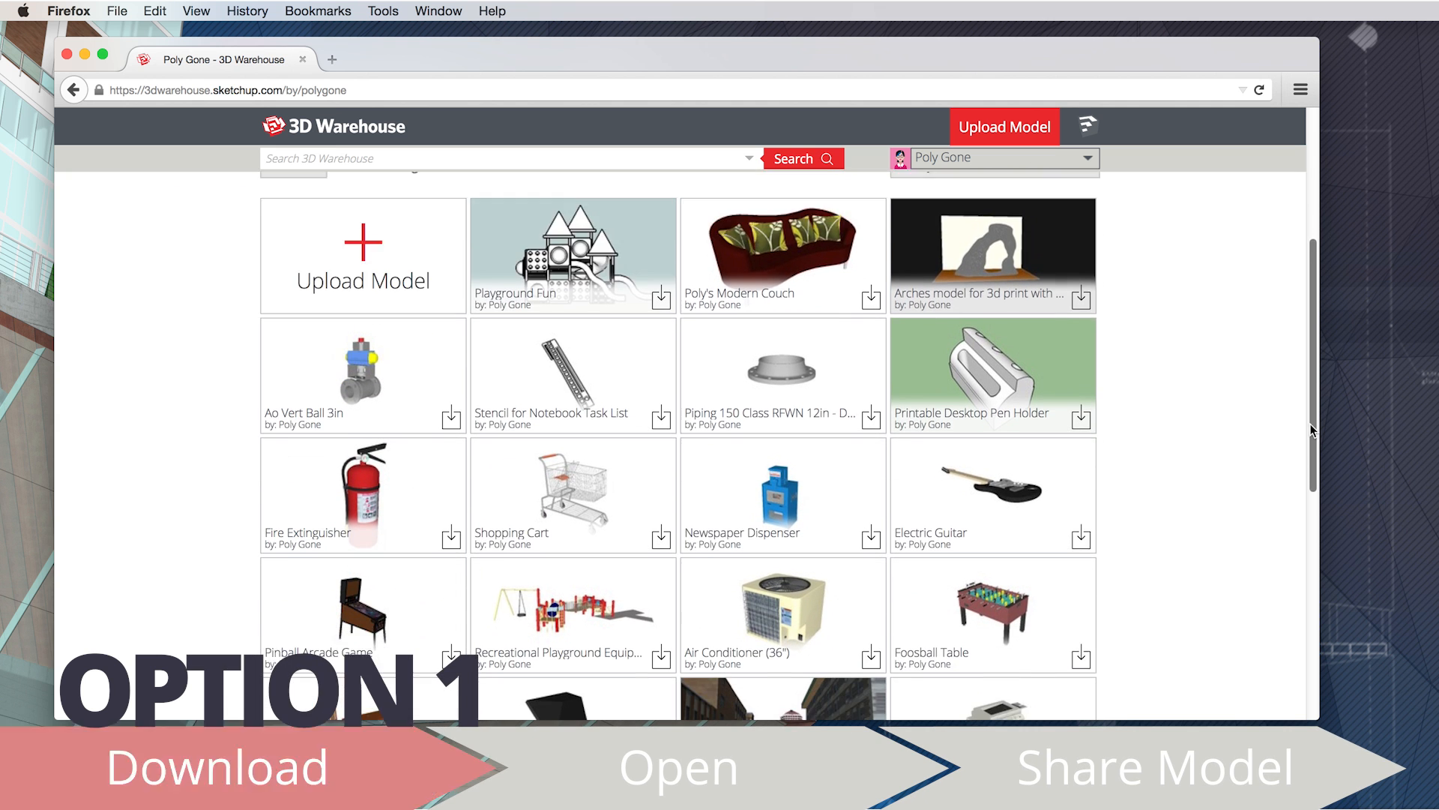
Open Games_Foosball-Table-30inx56in.skp from the Downloads folder
{"action": "scroll", "scroll_direction": "down", "scroll_amount": 3}
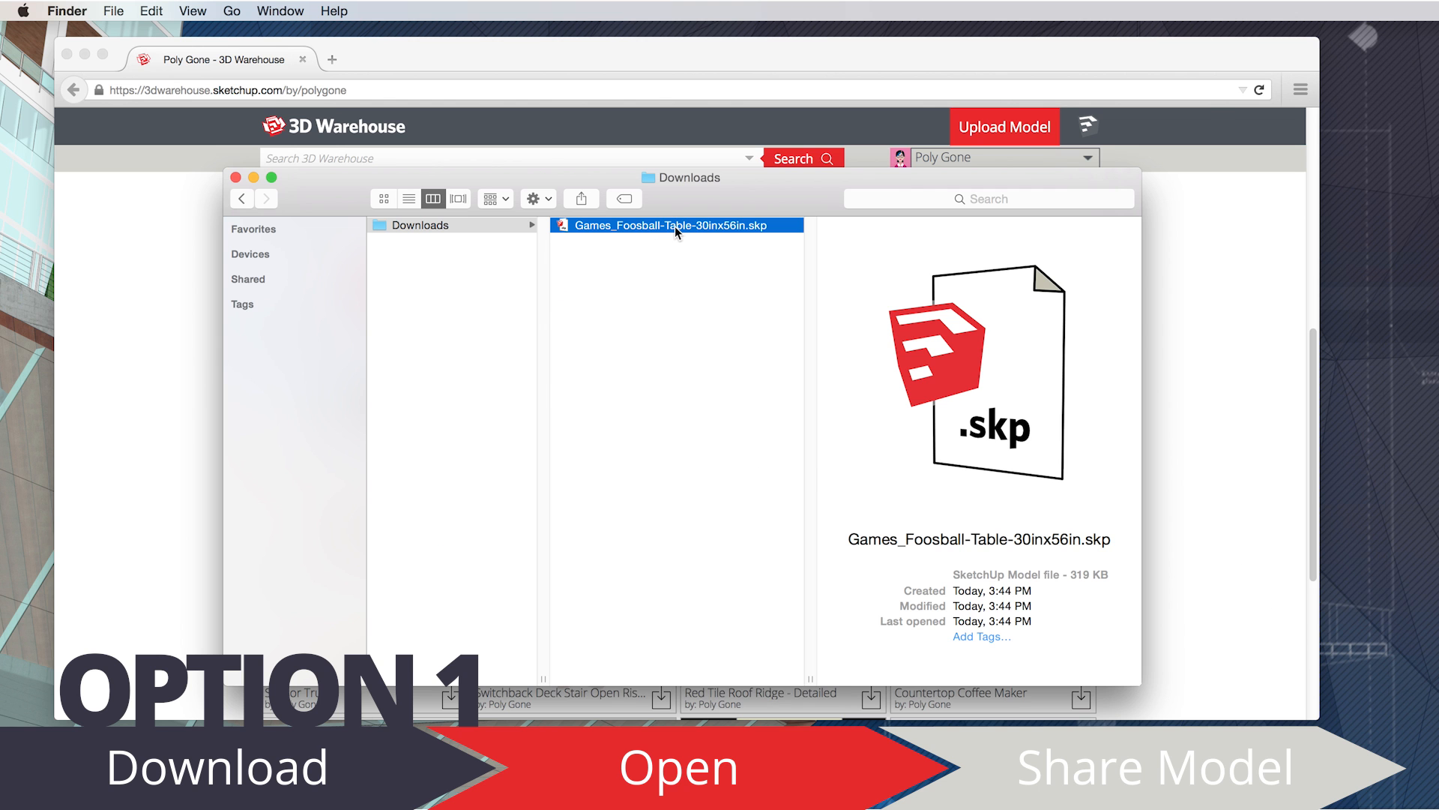
{"action": "double_click", "coordinate": [676, 225]}
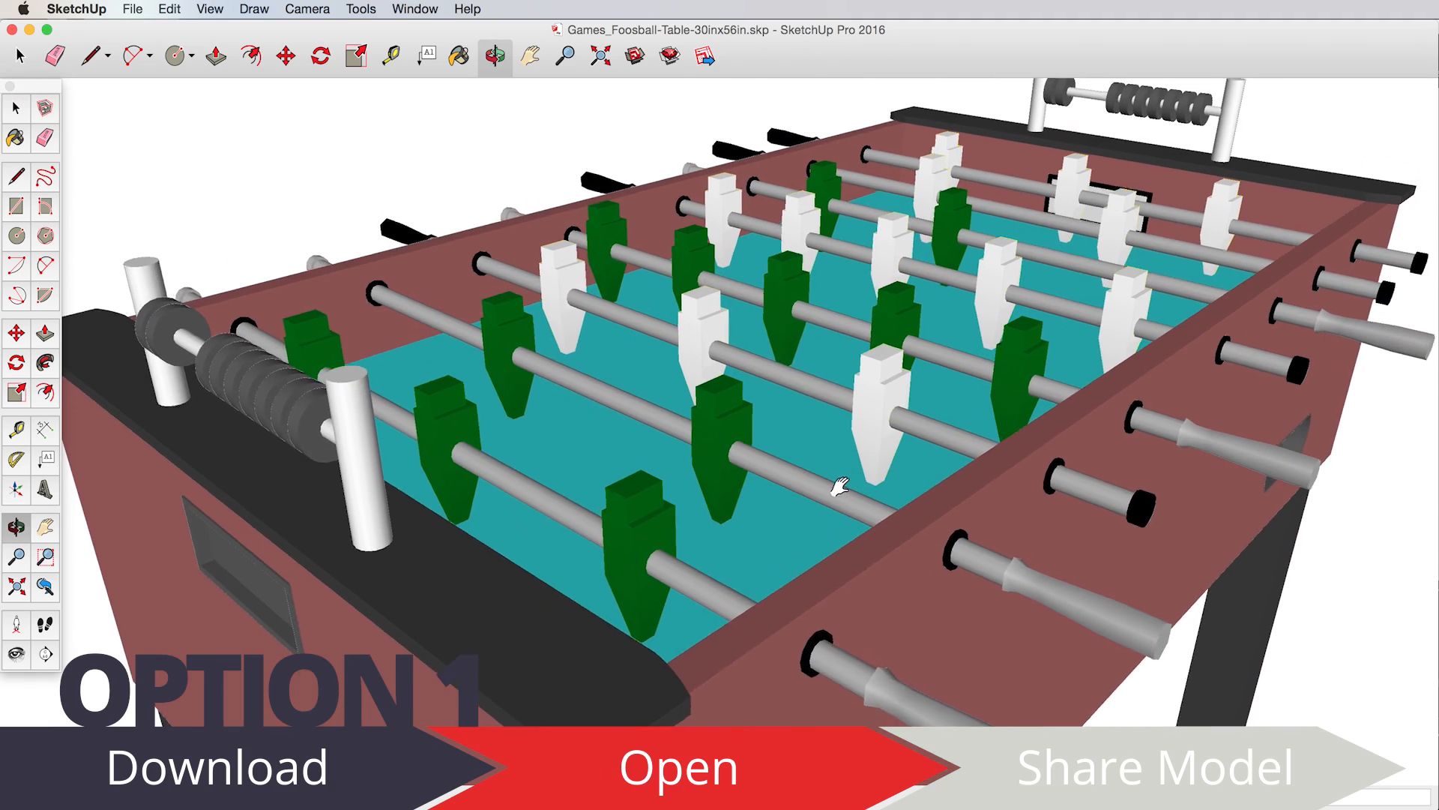
Browse the File menu for 3D Warehouse options and bring up the foosball table's Update Model form
{"action": "left_click", "coordinate": [126, 9]}
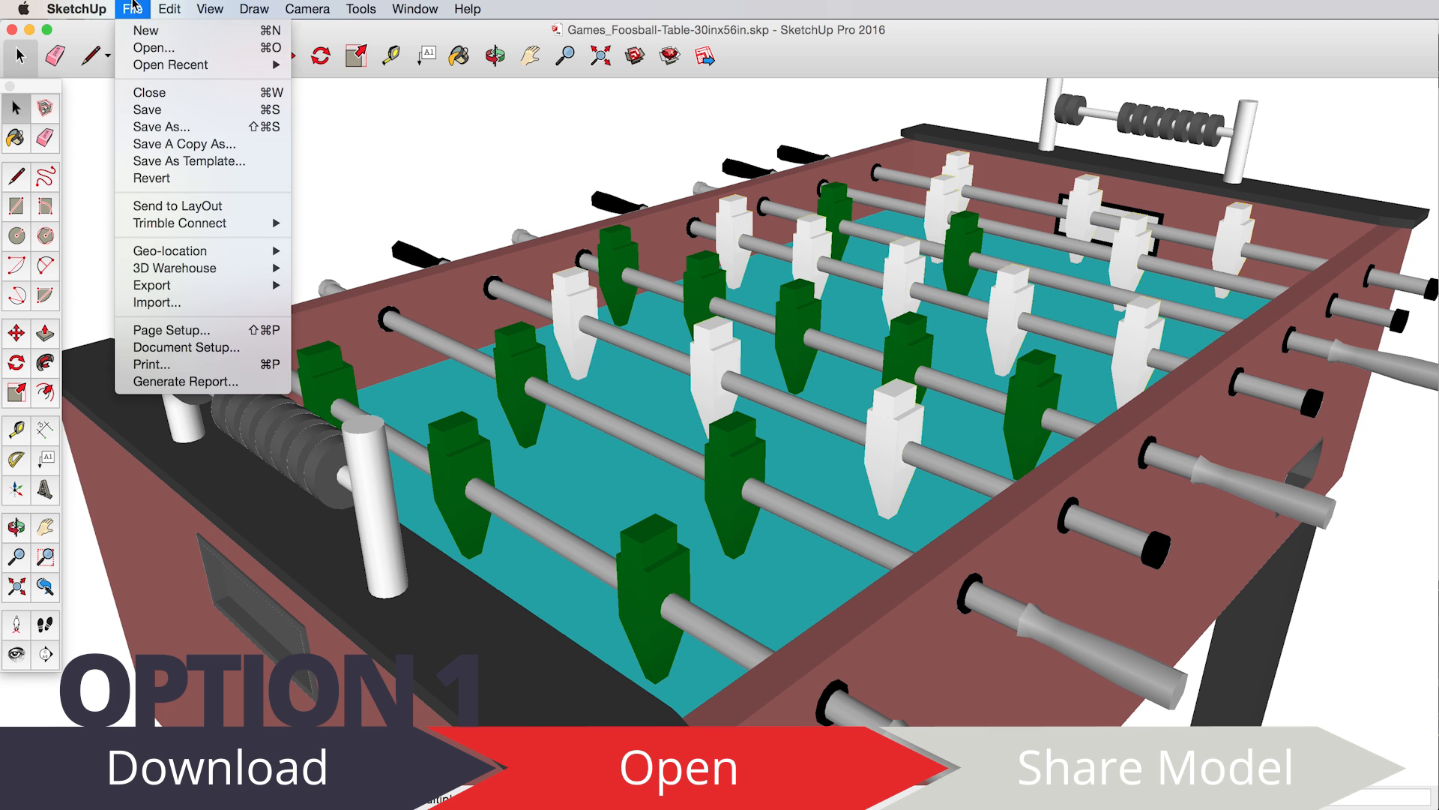
{"action": "left_click", "coordinate": [200, 120]}
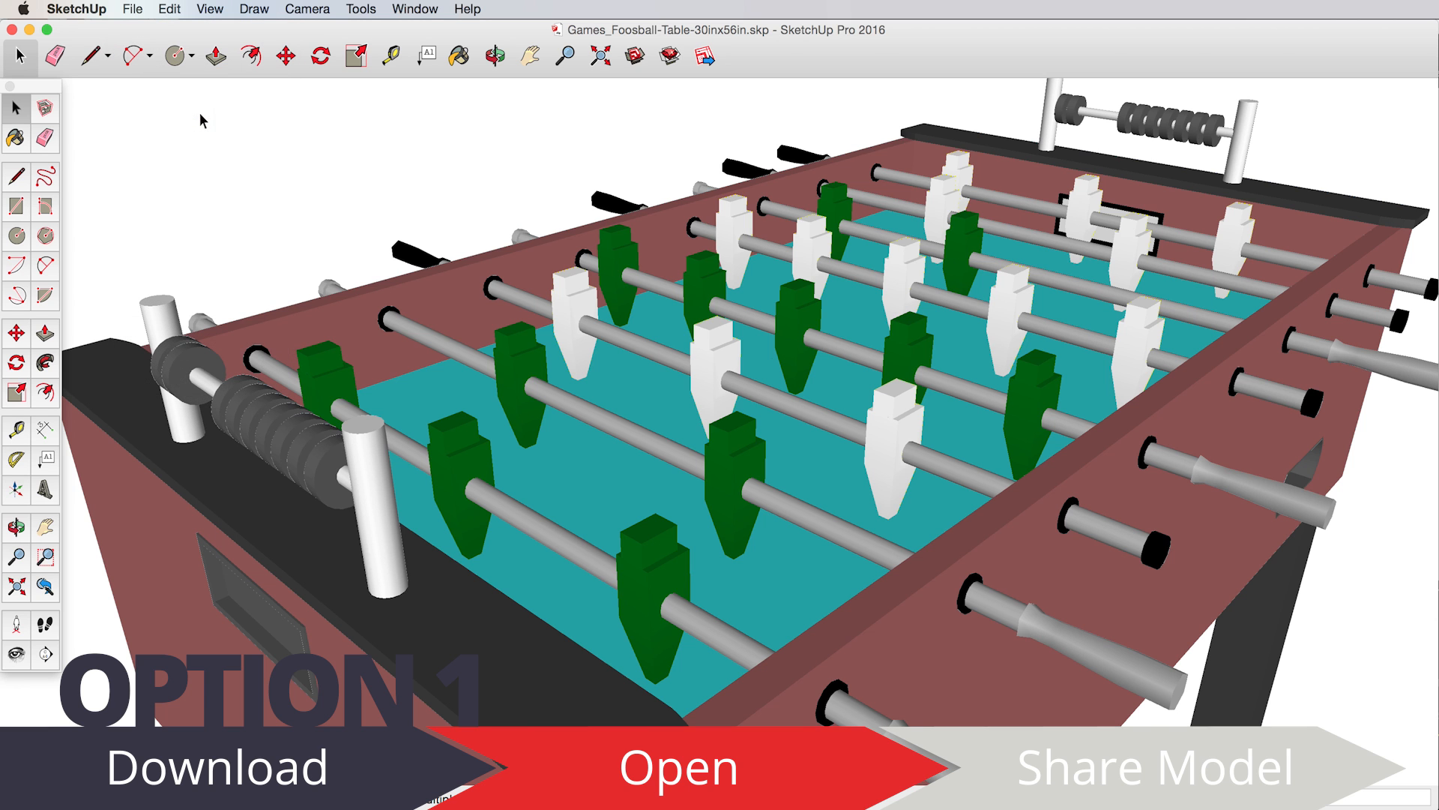
{"action": "left_click", "coordinate": [125, 9]}
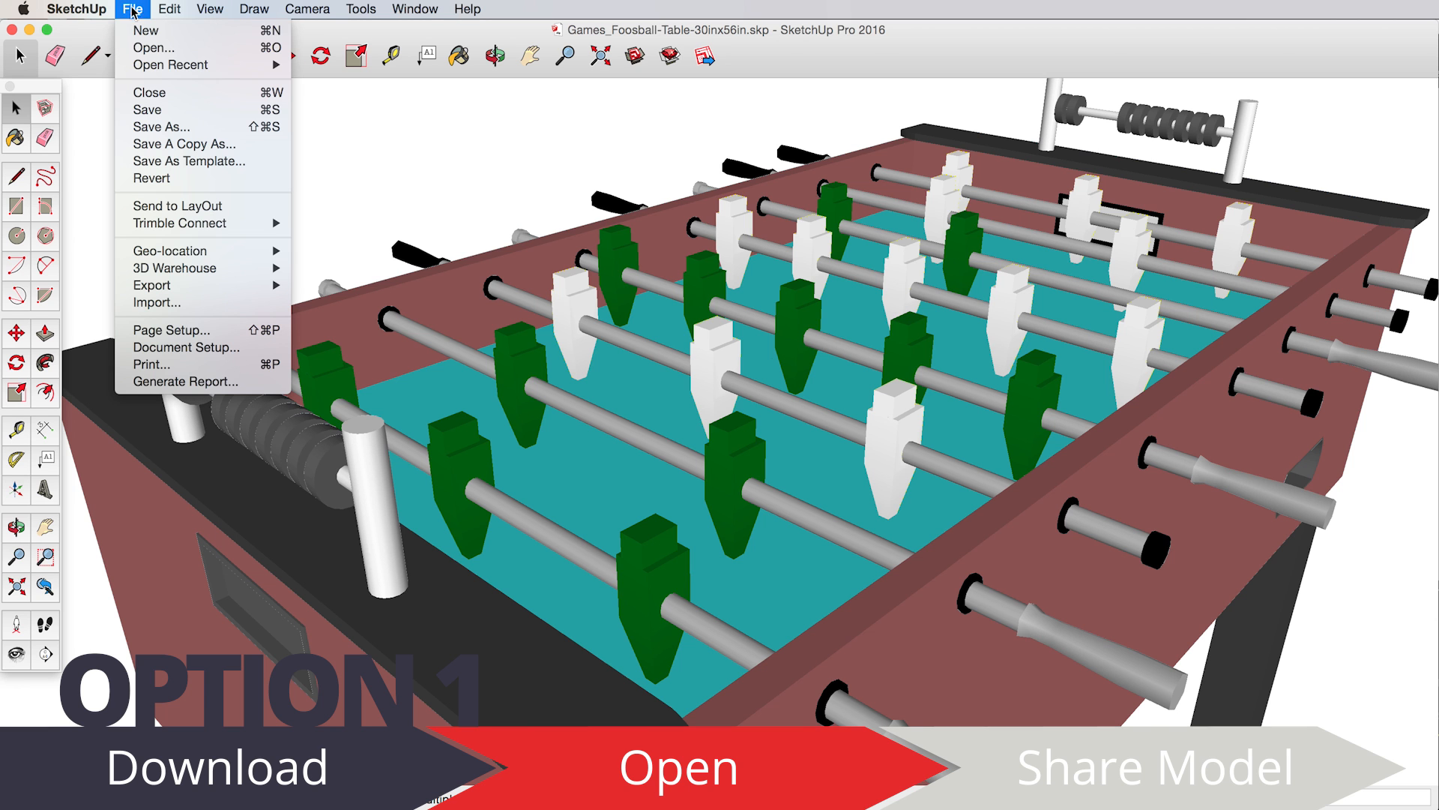
{"action": "mouse_move", "coordinate": [174, 268]}
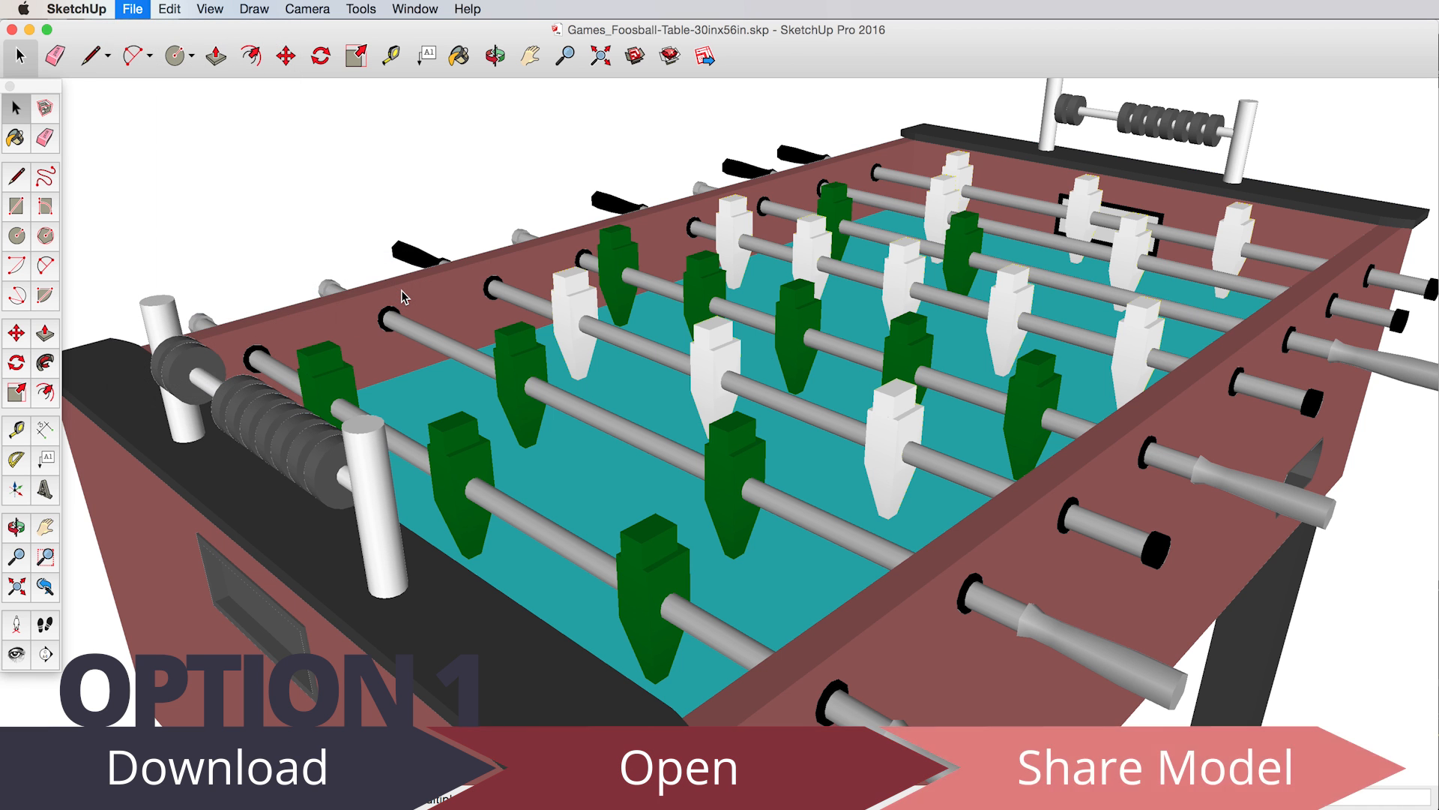
{"action": "left_click", "coordinate": [1150, 767]}
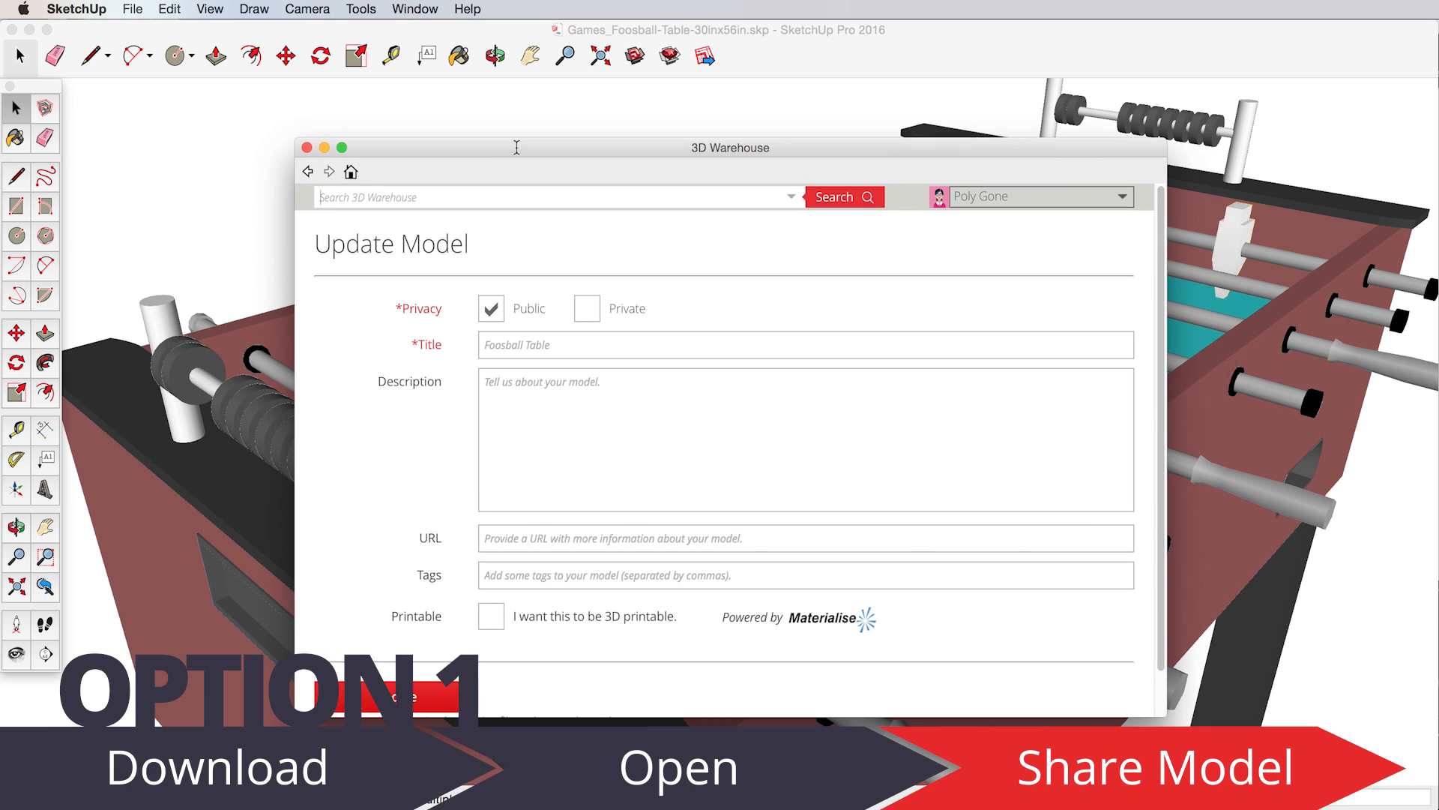
{"action": "mouse_move", "coordinate": [405, 325]}
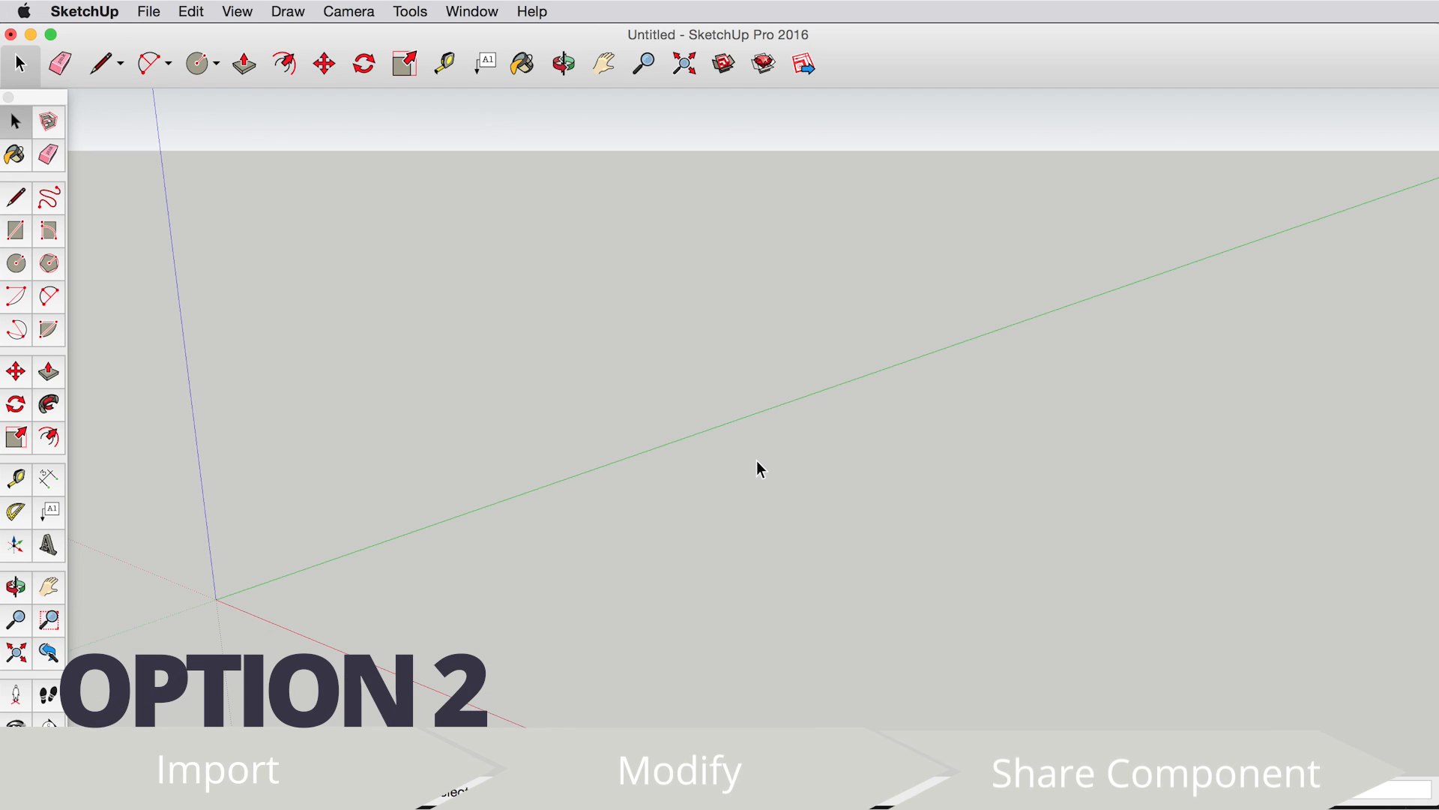
{"action": "mouse_move", "coordinate": [759, 464]}
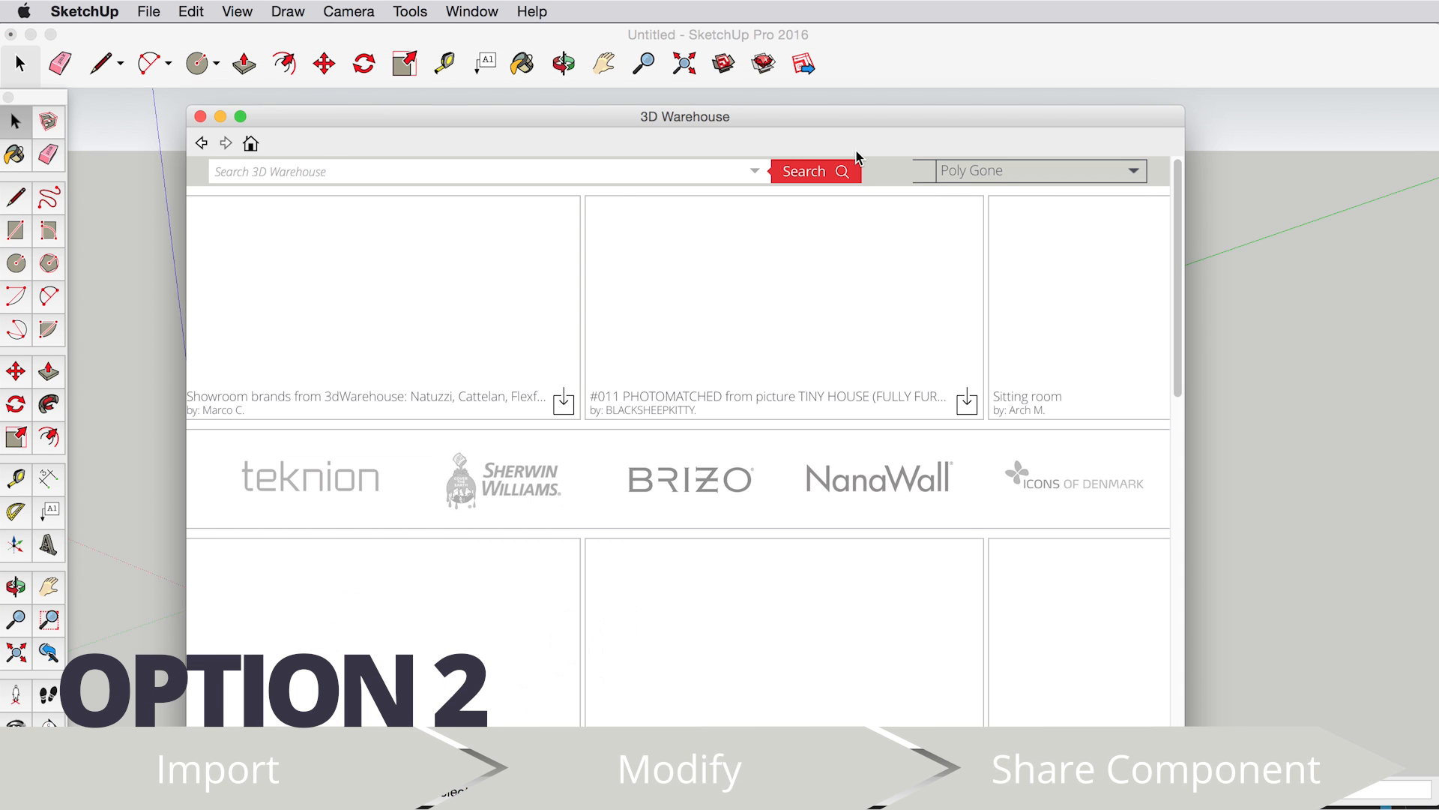
Download Ao Vert Ball 3in from the account's models and load it into the current model
{"action": "left_click", "coordinate": [815, 171]}
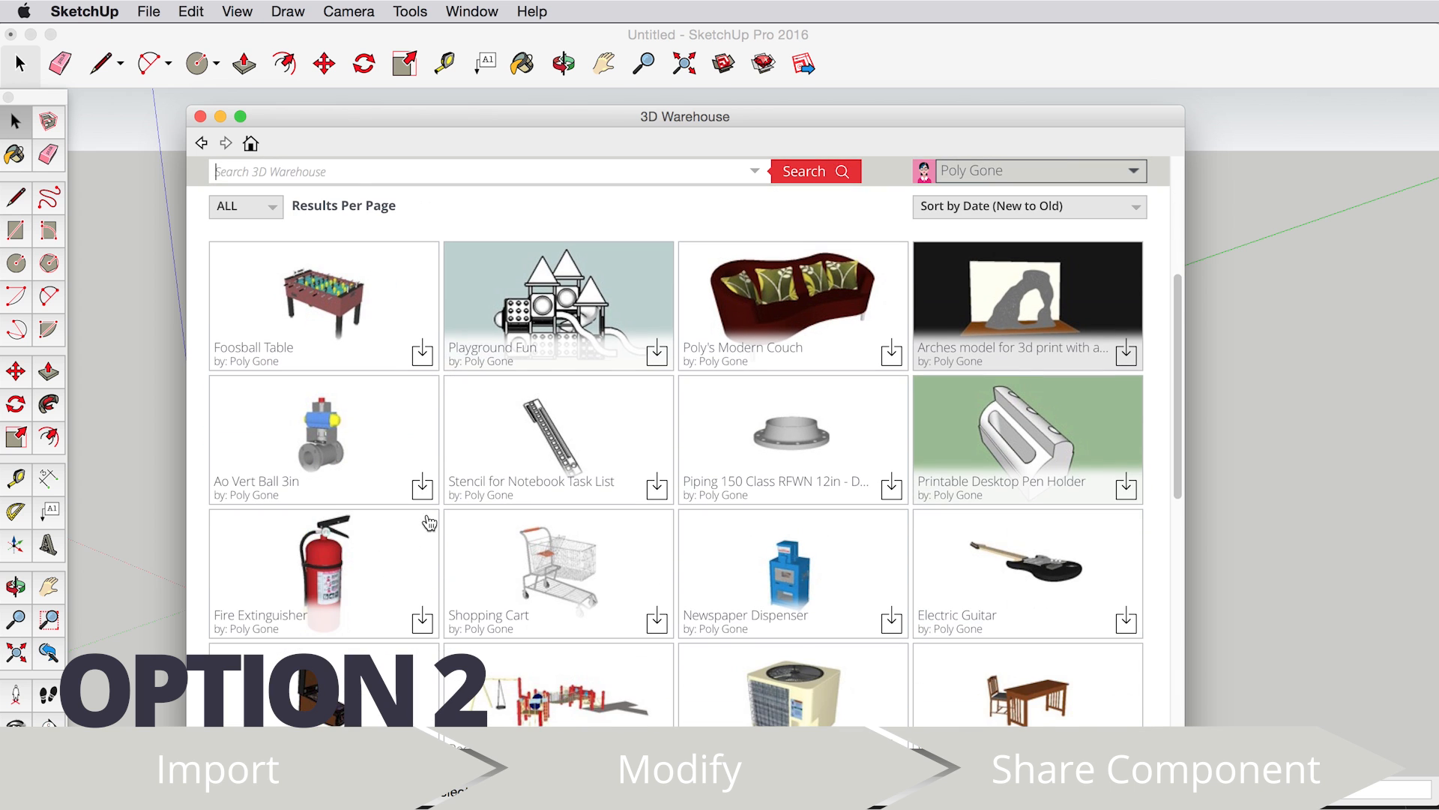
{"action": "left_click", "coordinate": [422, 487]}
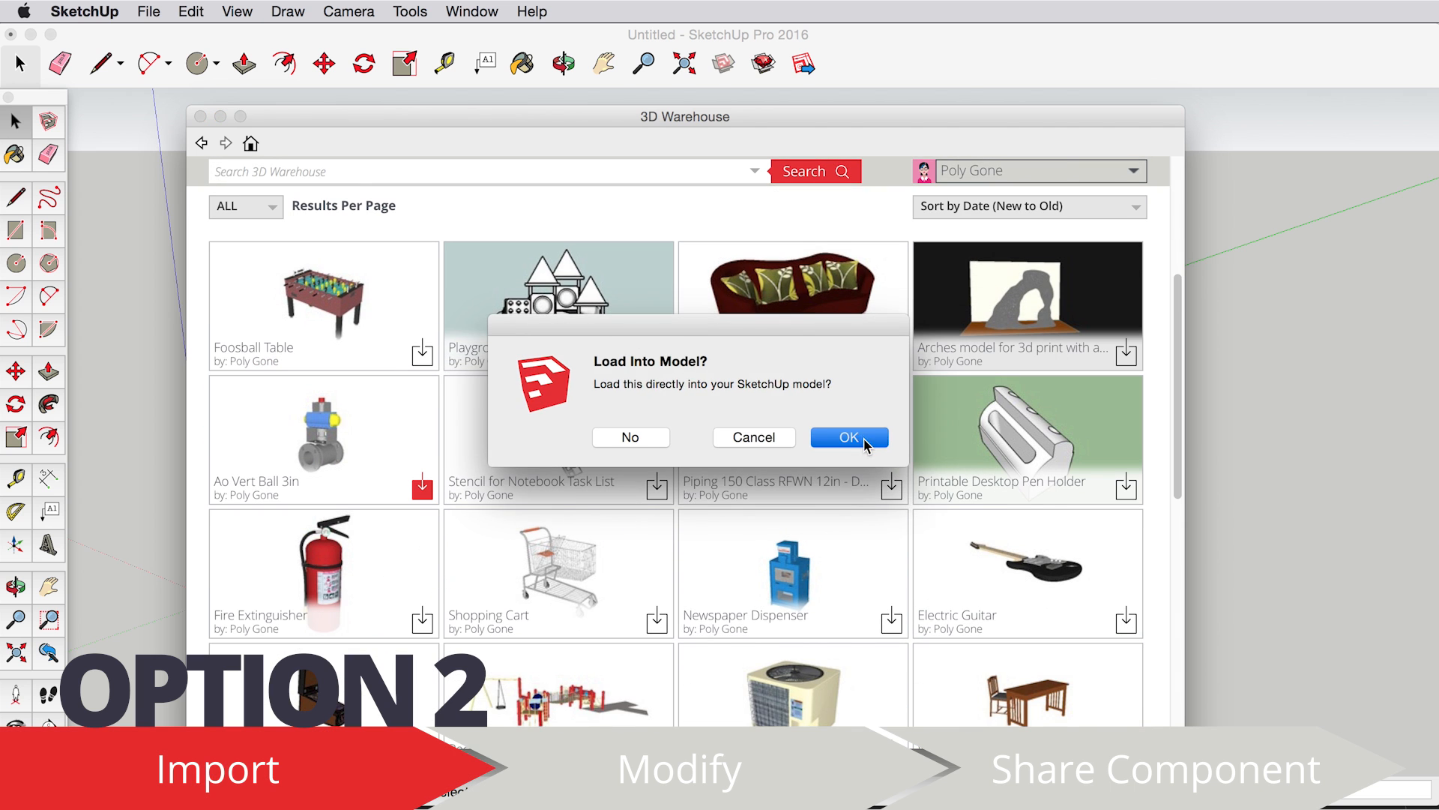
{"action": "left_click", "coordinate": [849, 437]}
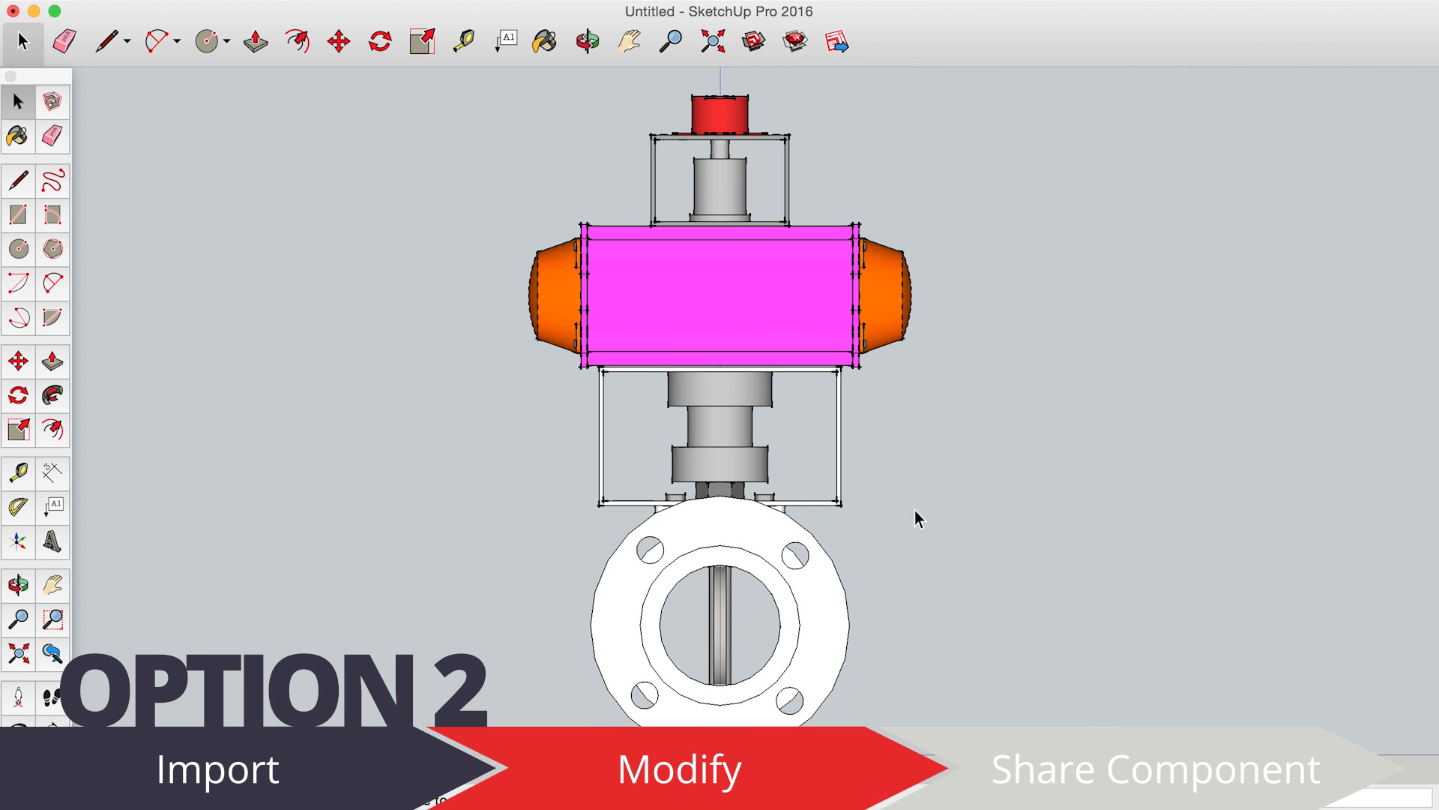
{"action": "mouse_move", "coordinate": [815, 624]}
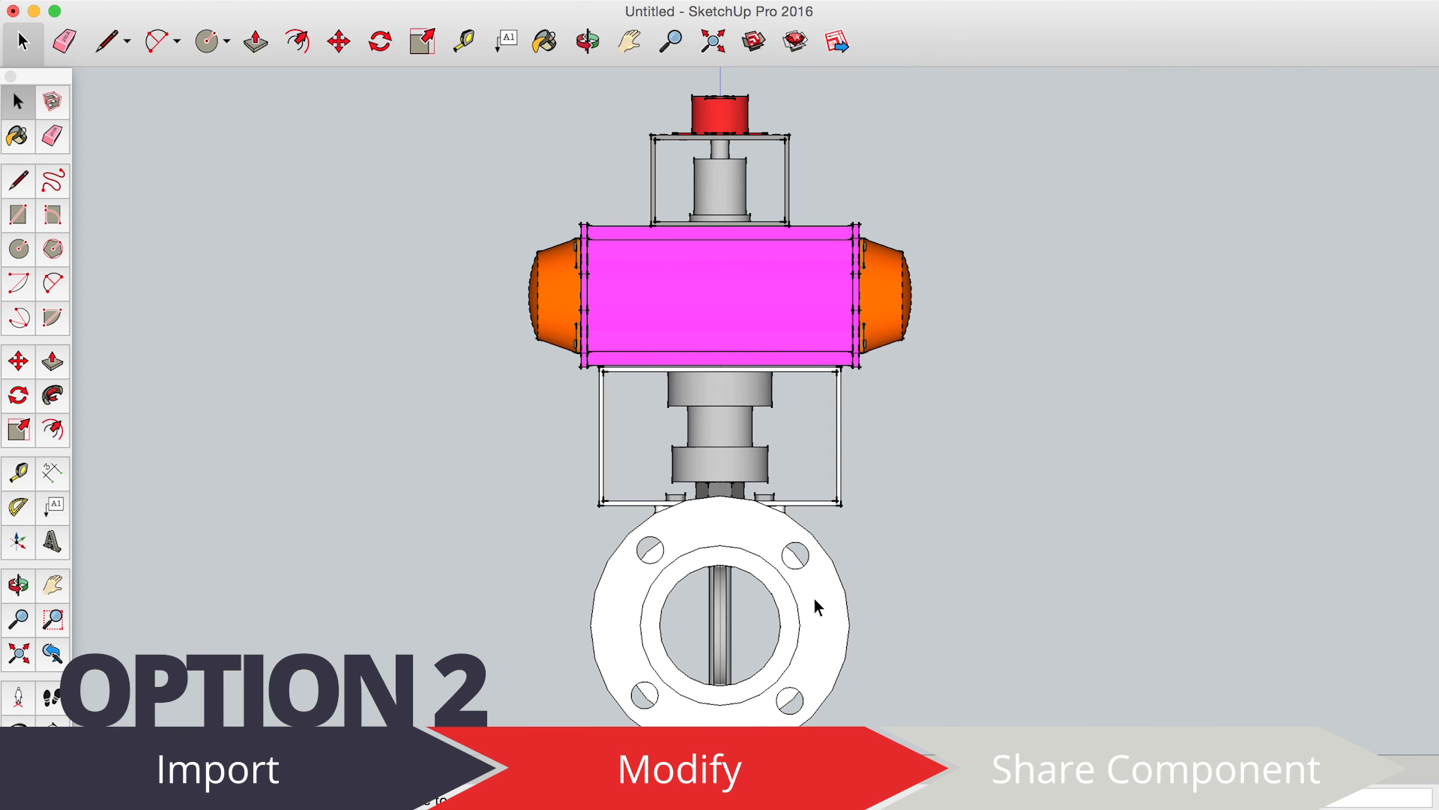
{"action": "mouse_move", "coordinate": [911, 413]}
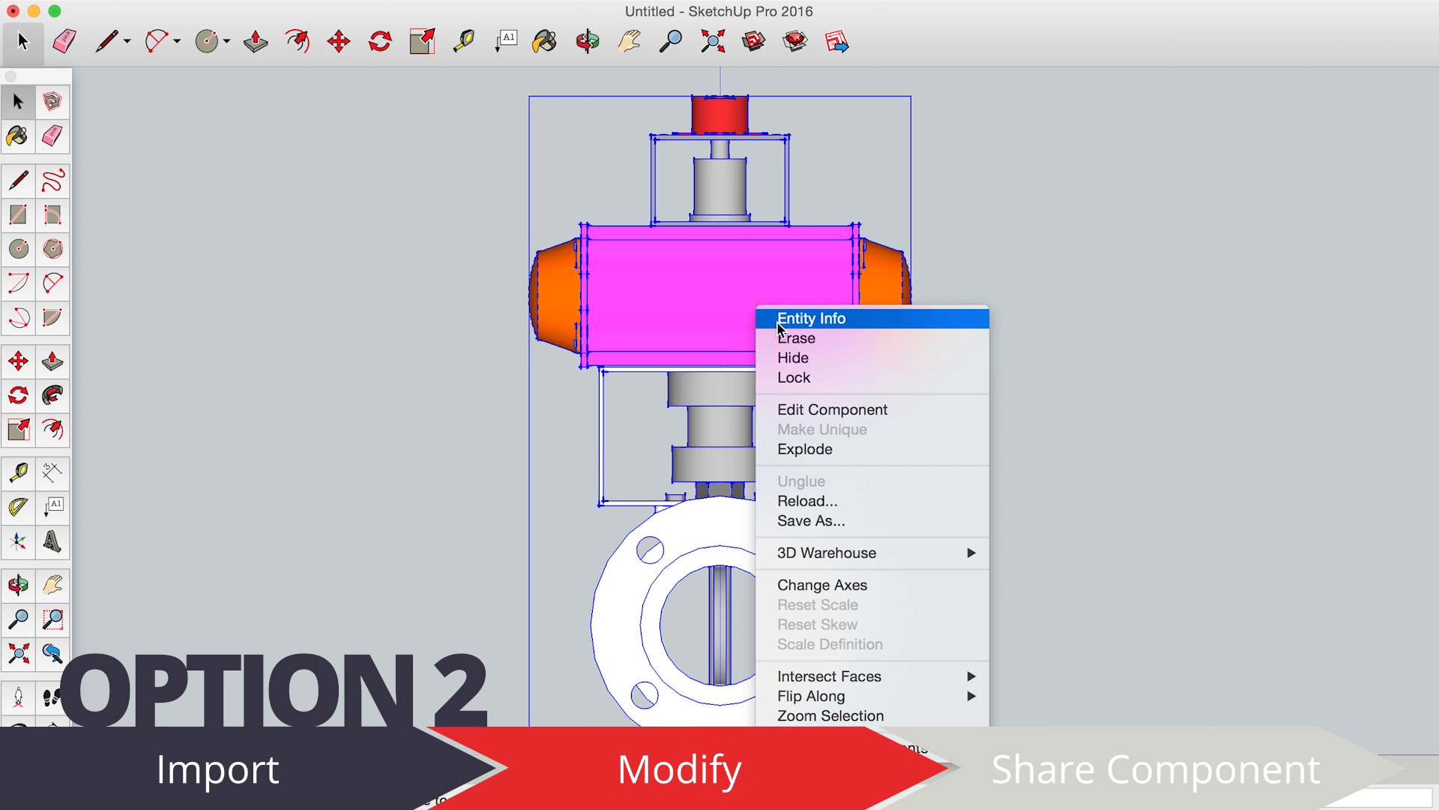
{"action": "mouse_move", "coordinate": [825, 552]}
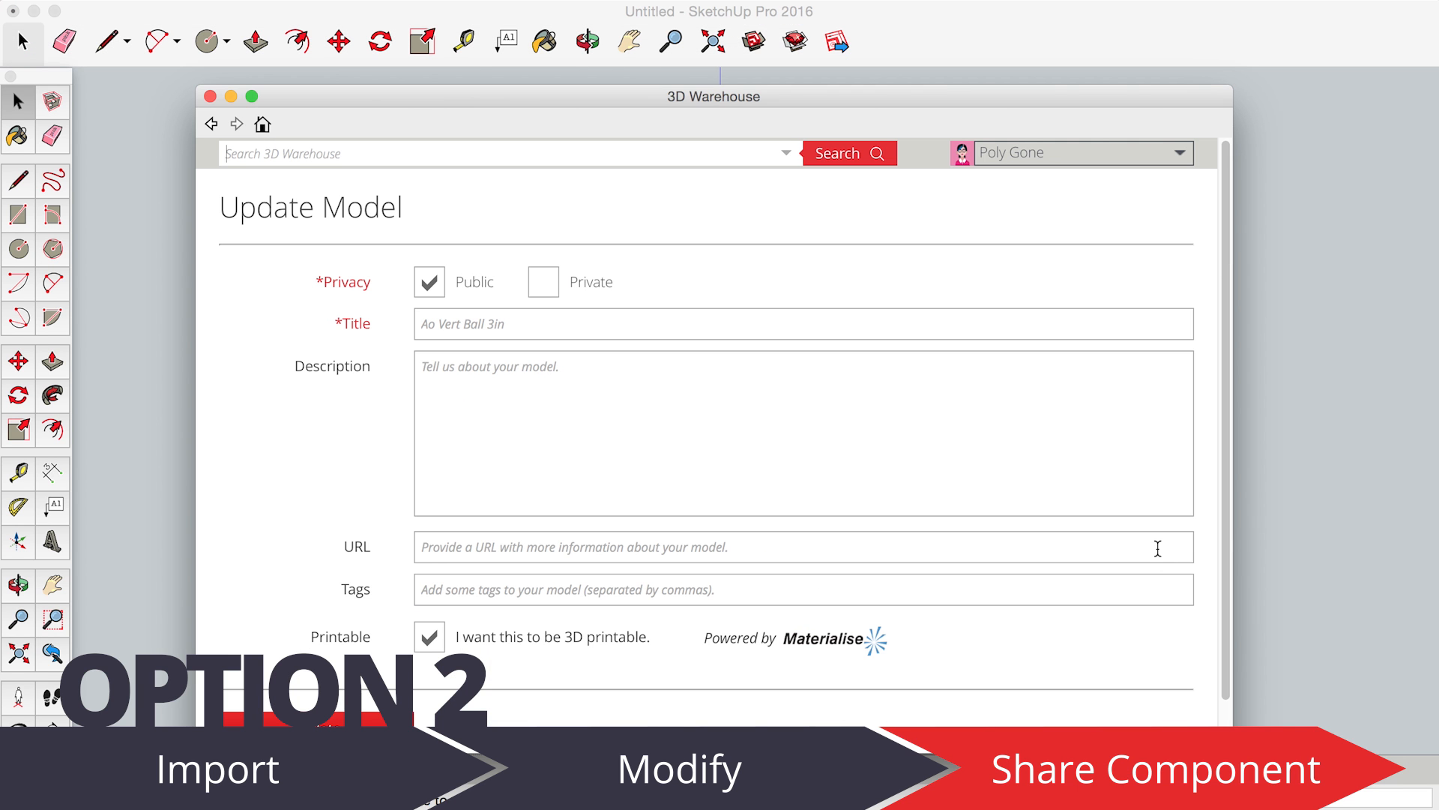
{"action": "mouse_move", "coordinate": [597, 528]}
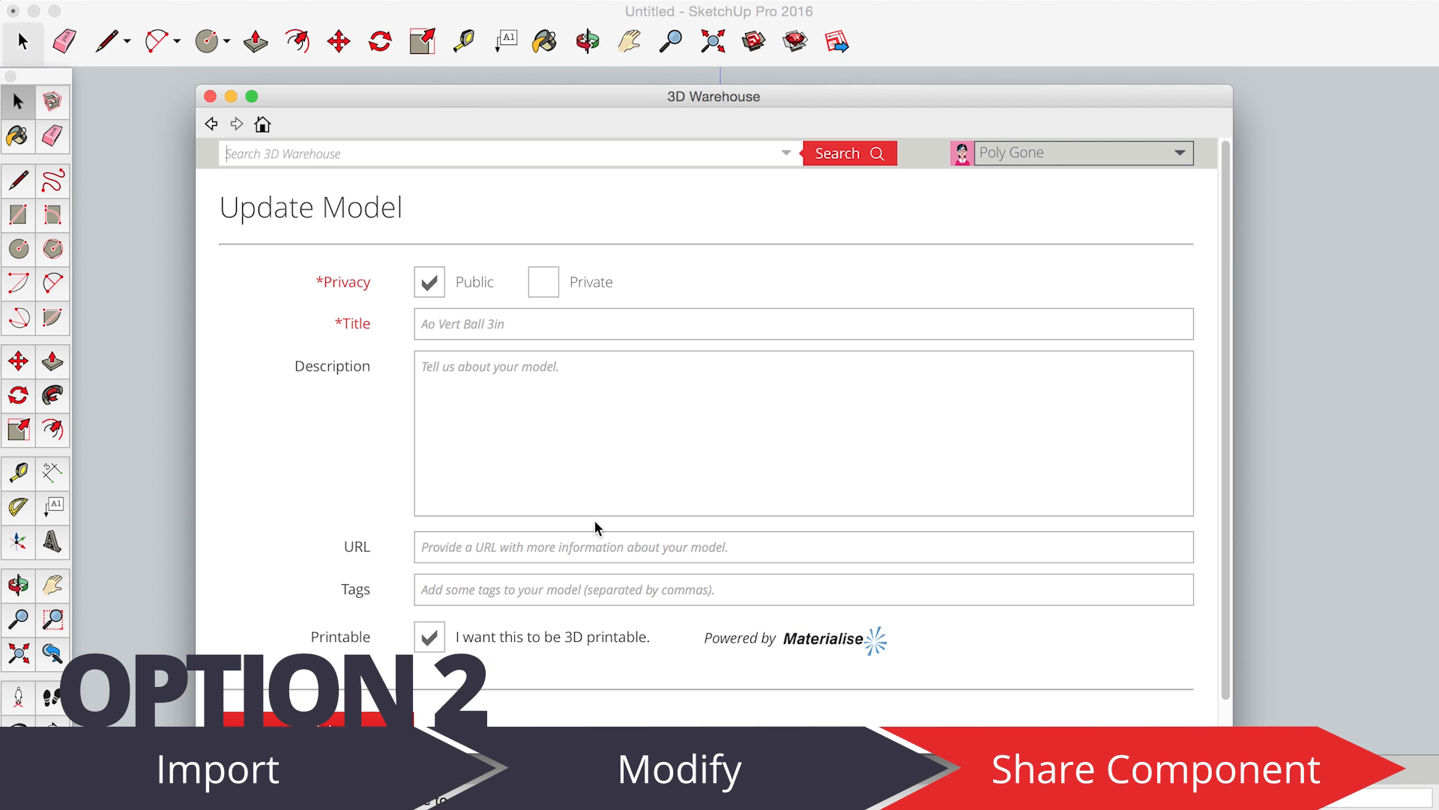
{"action": "mouse_move", "coordinate": [347, 312]}
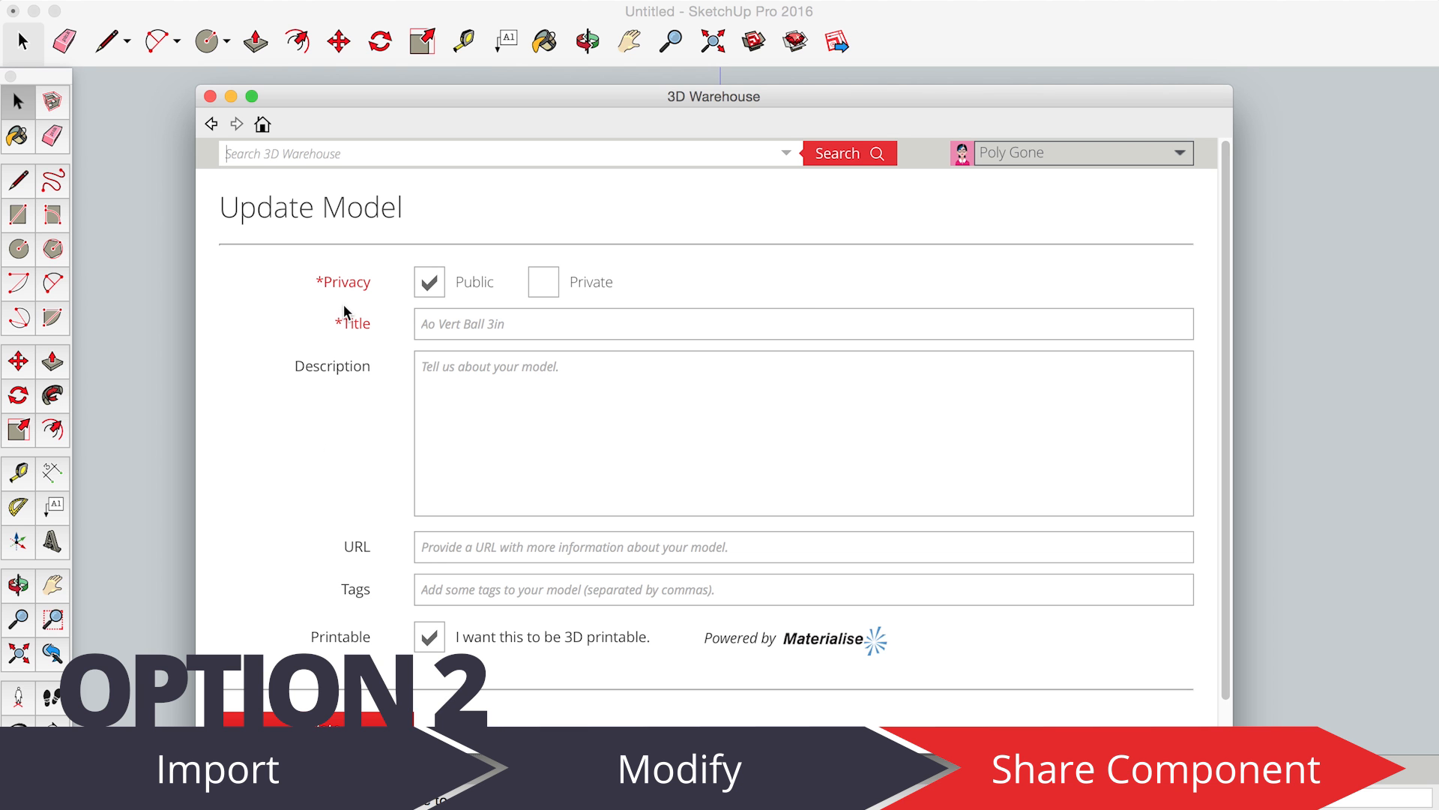
{"action": "double_click", "coordinate": [477, 324]}
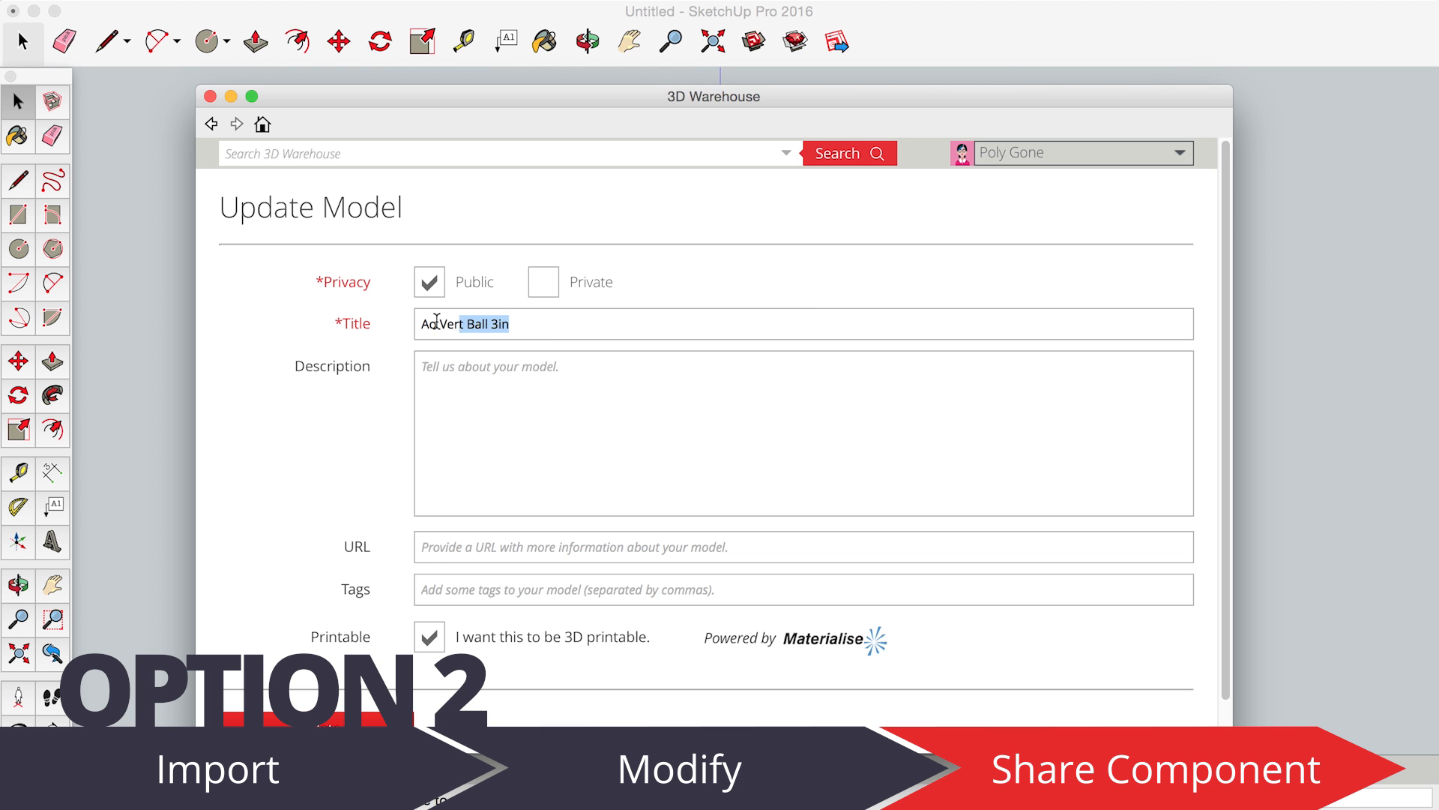